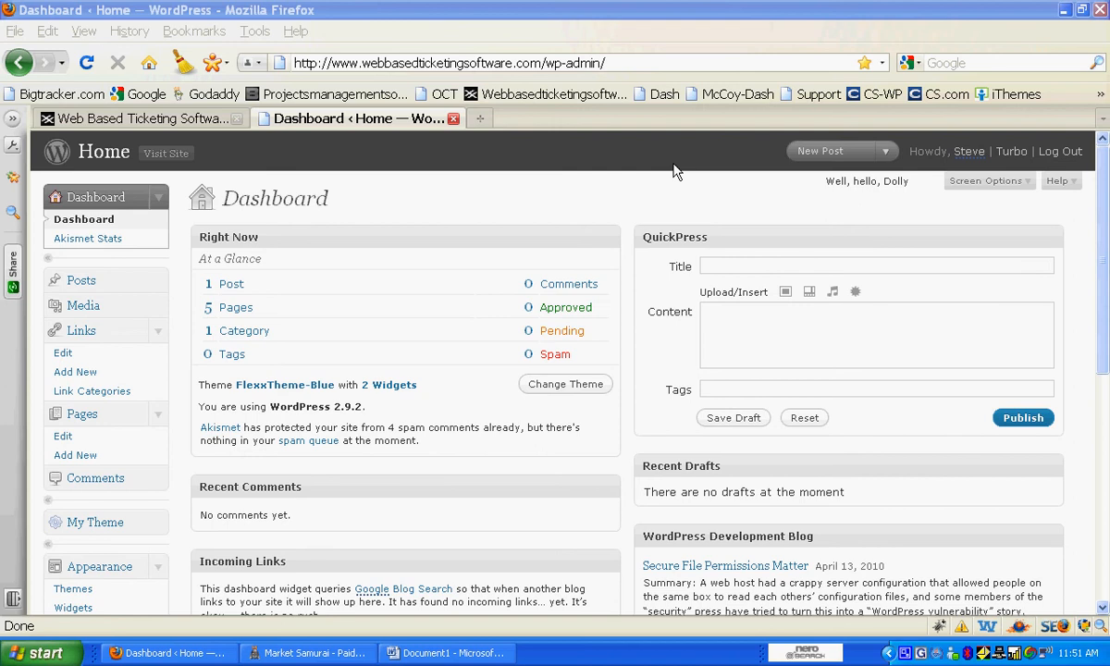
- Browse the live Help Desk Support Software homepage, scrolling past the video overview and screenshot and back up
click(139, 118)
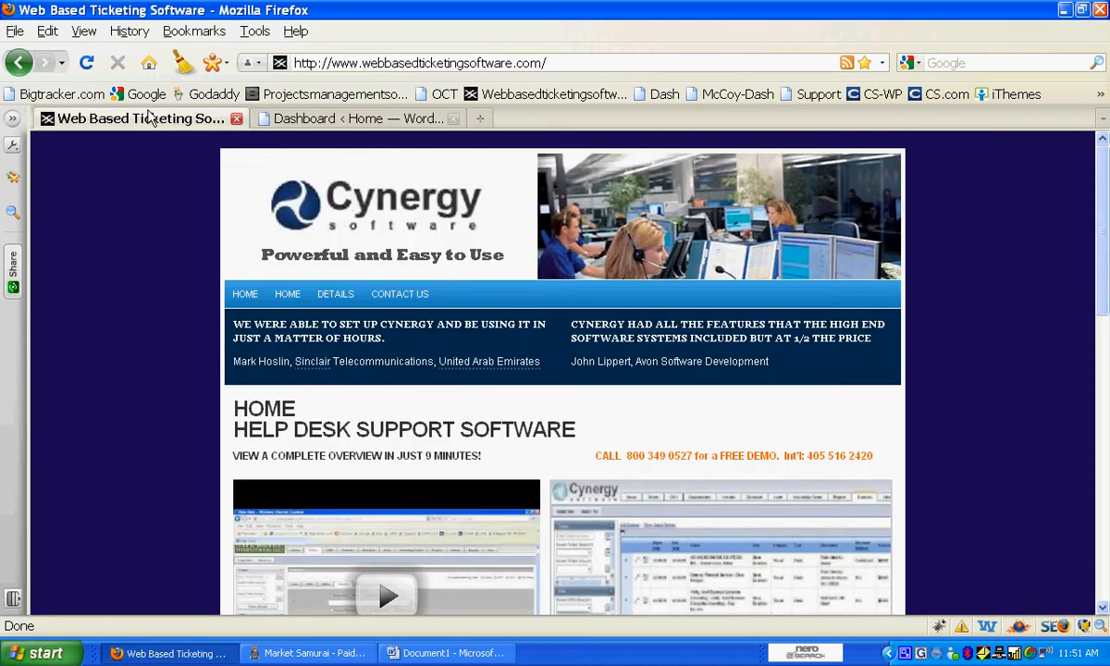
scroll(down, 3)
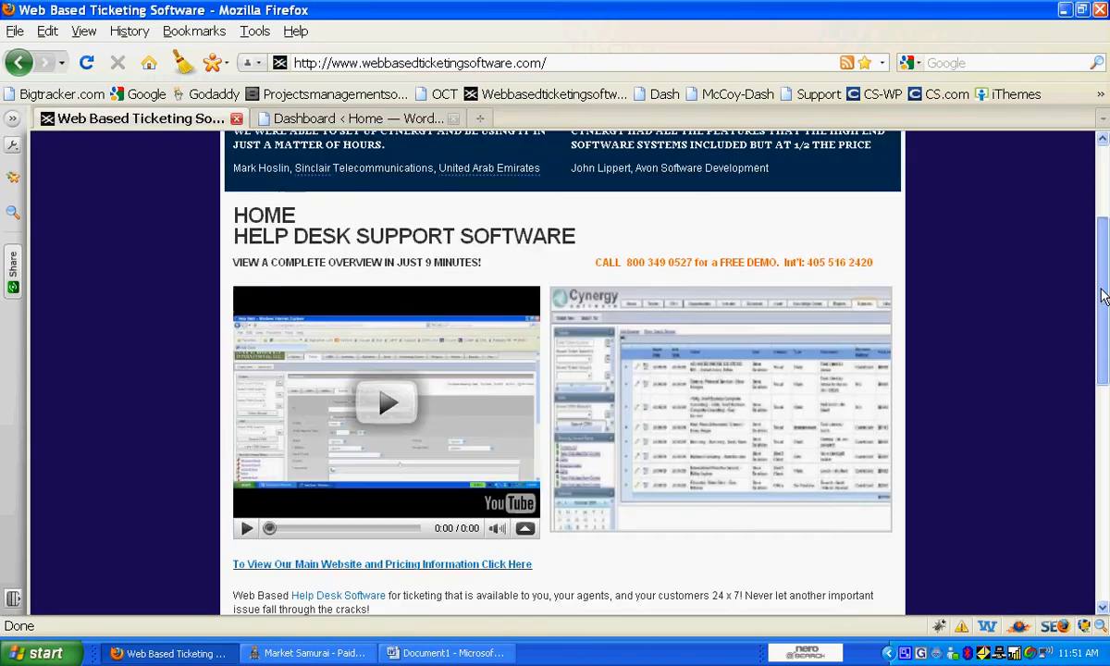
scroll(down, 3)
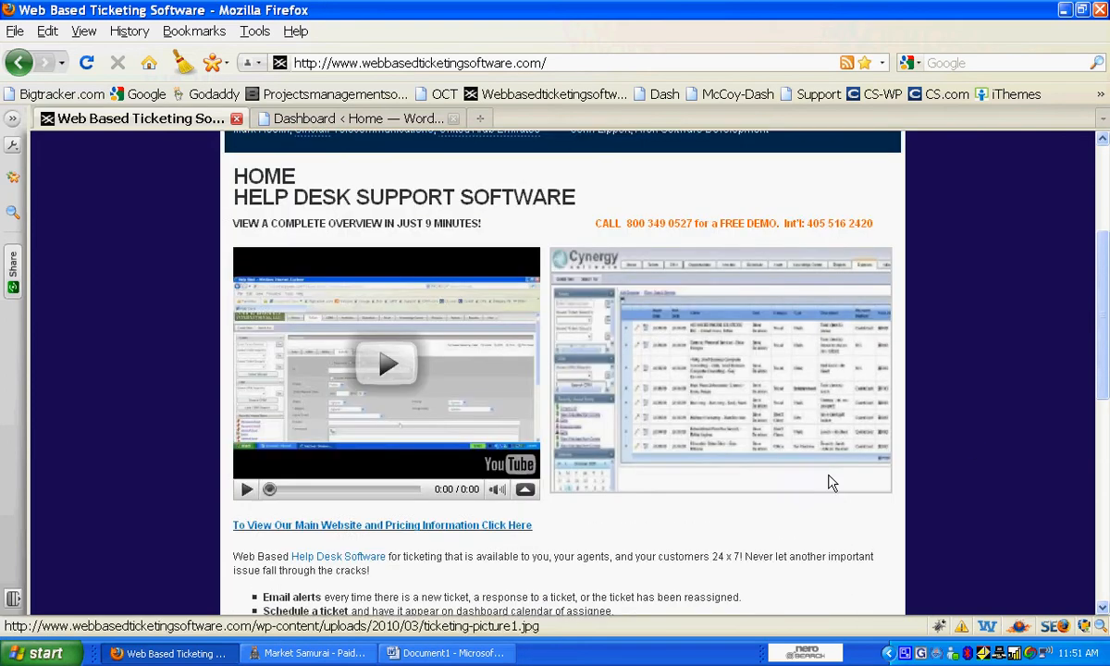
scroll(up, 3)
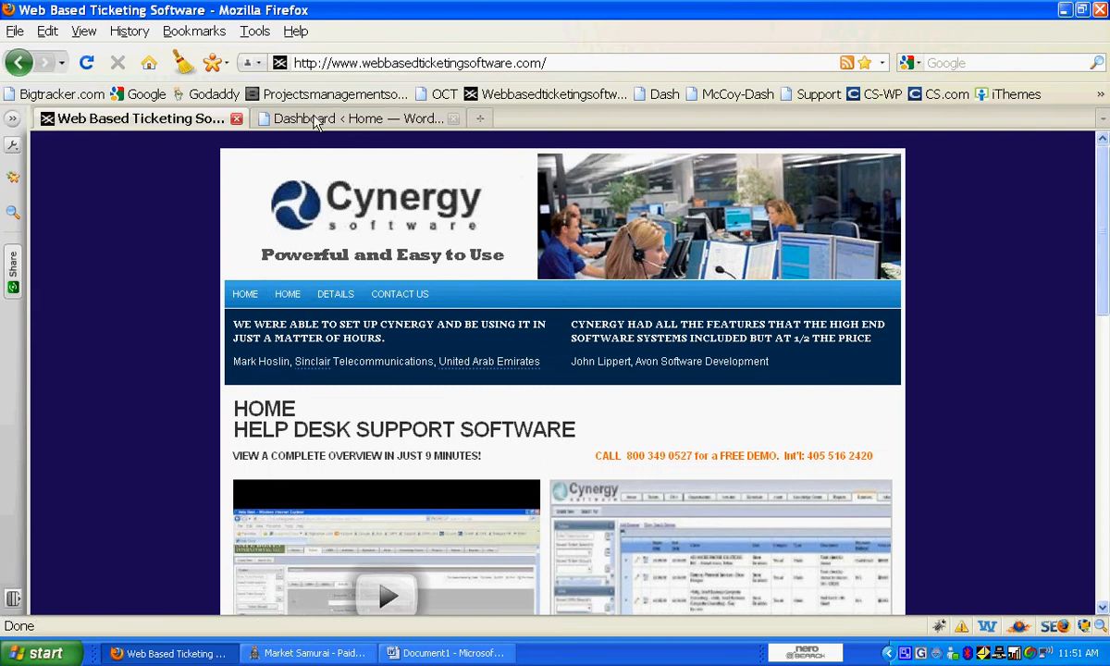
- Return to the admin dashboard and head to the Pages list from the Right Now box
click(348, 118)
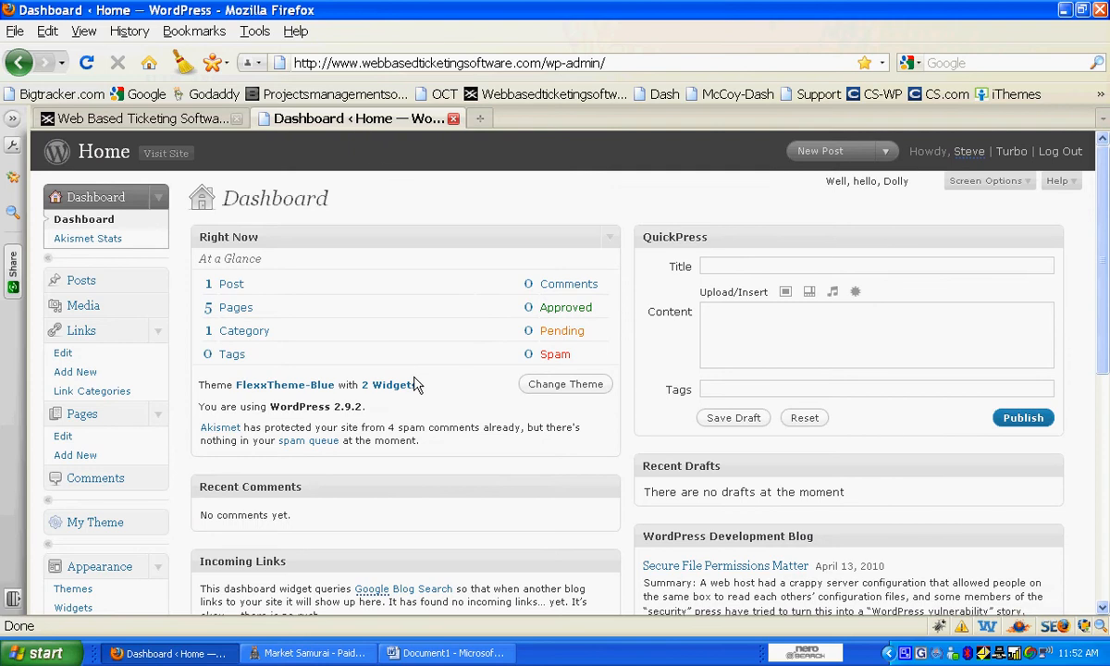
mouse_move(590, 346)
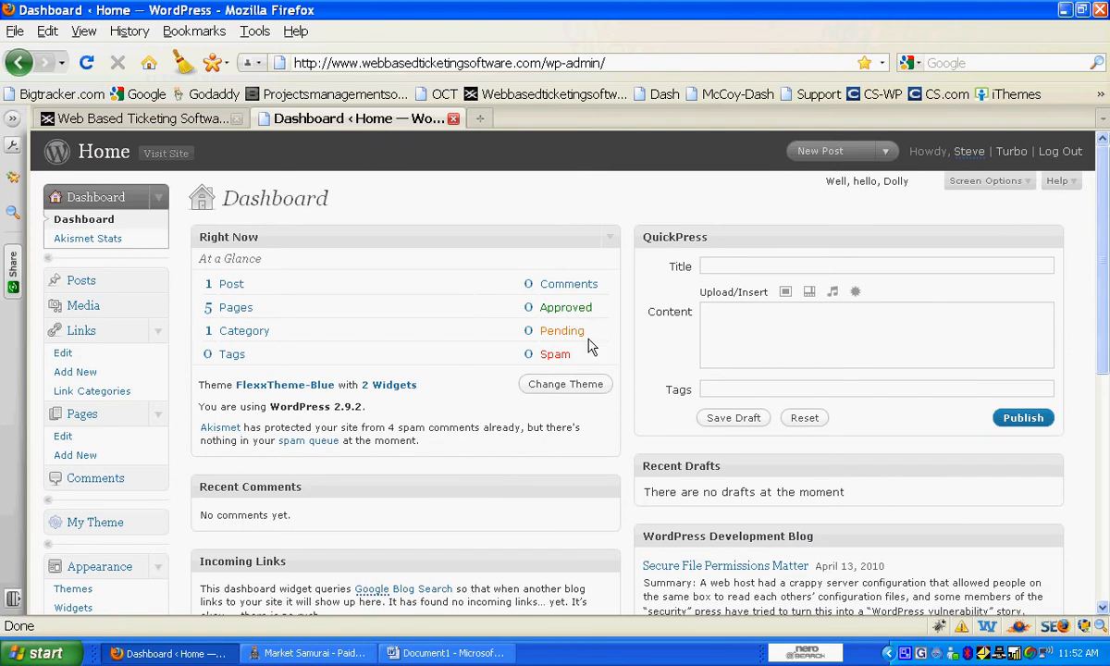
mouse_move(234, 306)
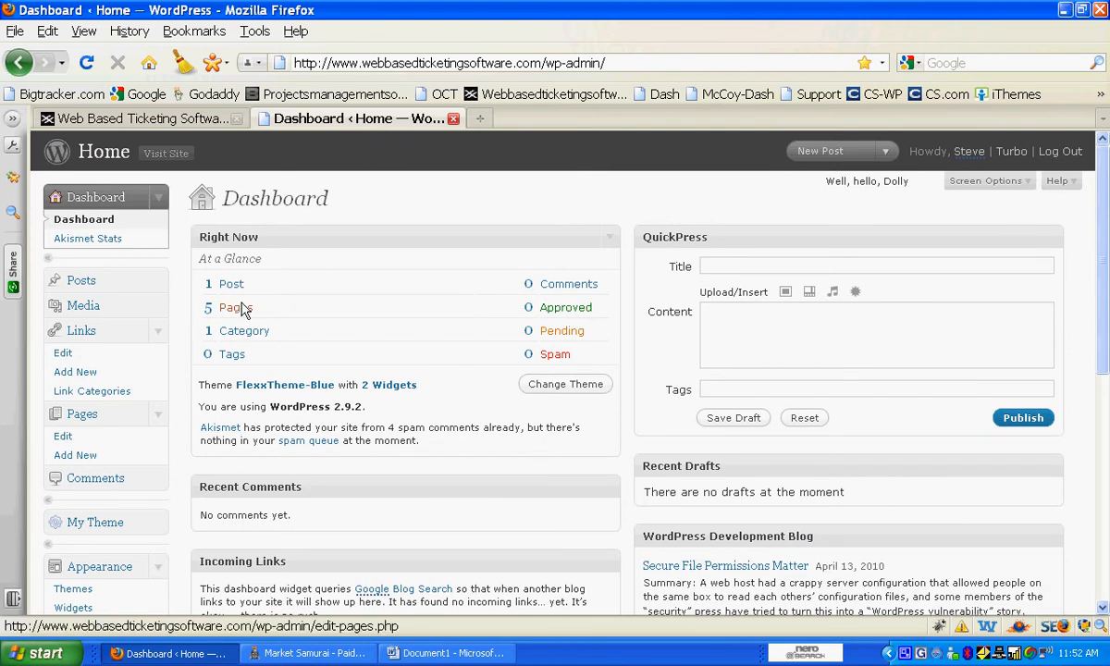
click(237, 307)
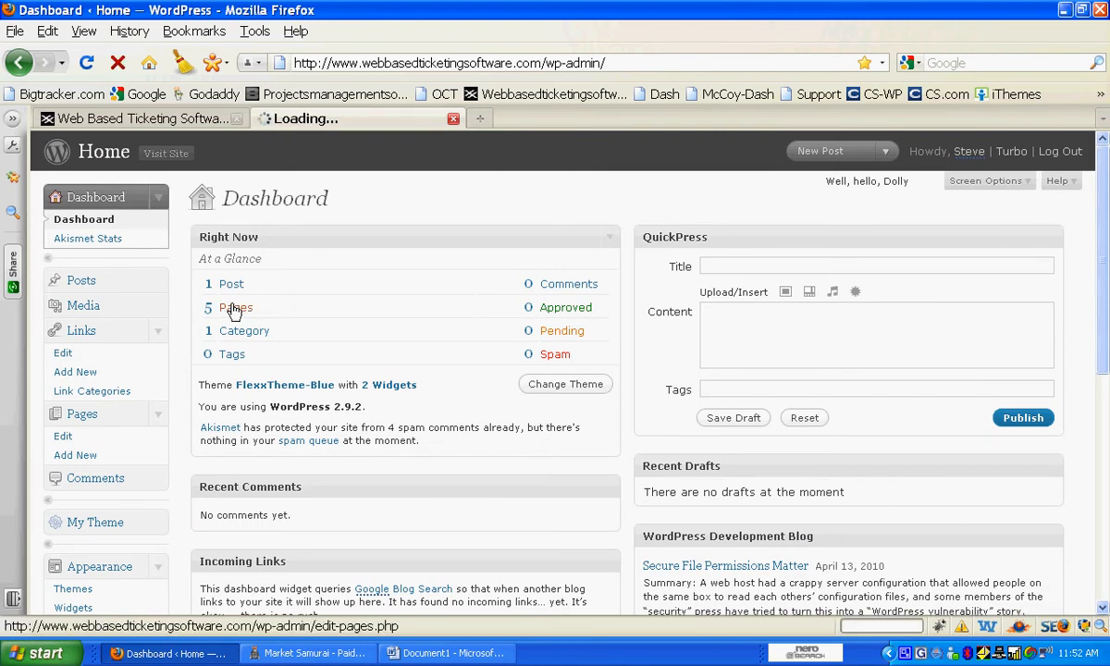
- Bring the Home page into the editor from the Edit Pages list, showing its HTML source
click(237, 306)
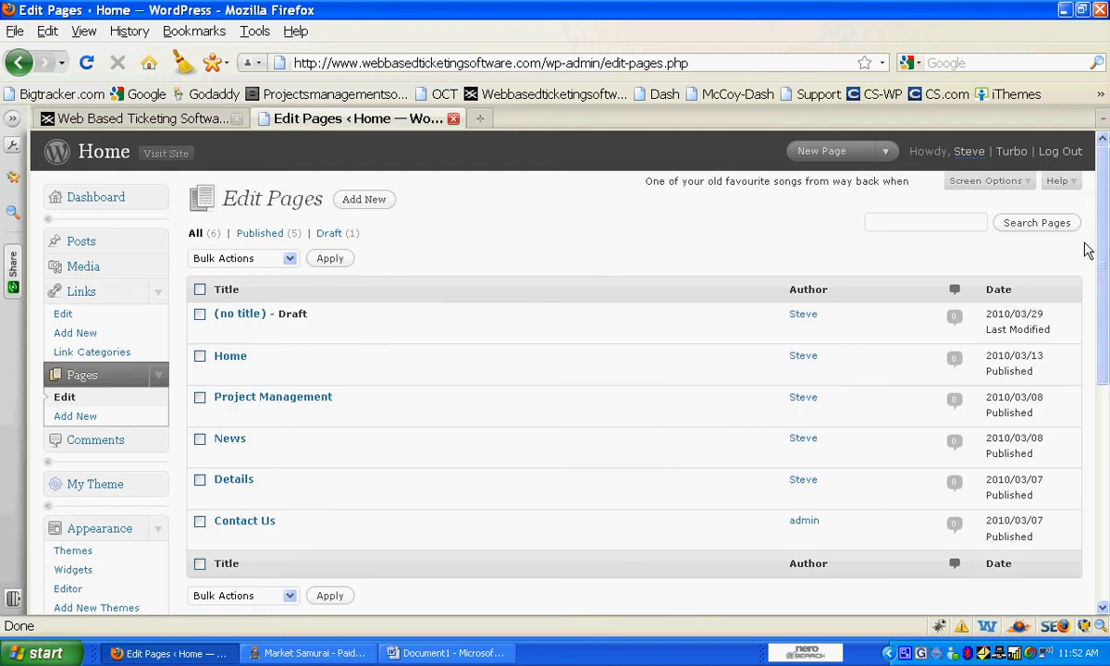
mouse_move(229, 355)
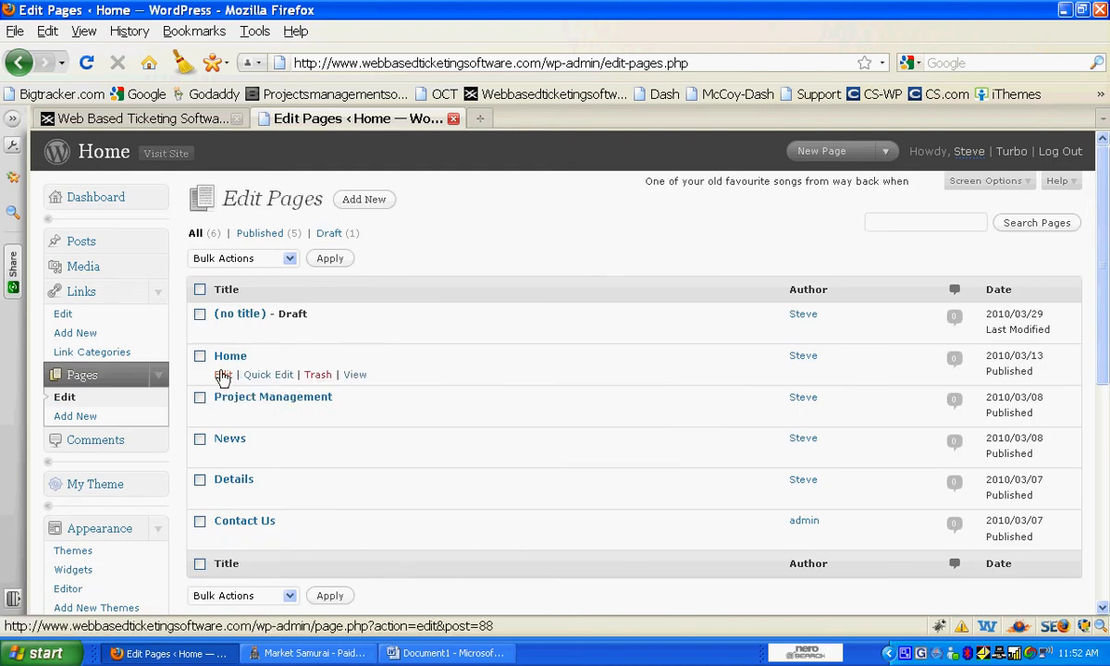
click(220, 374)
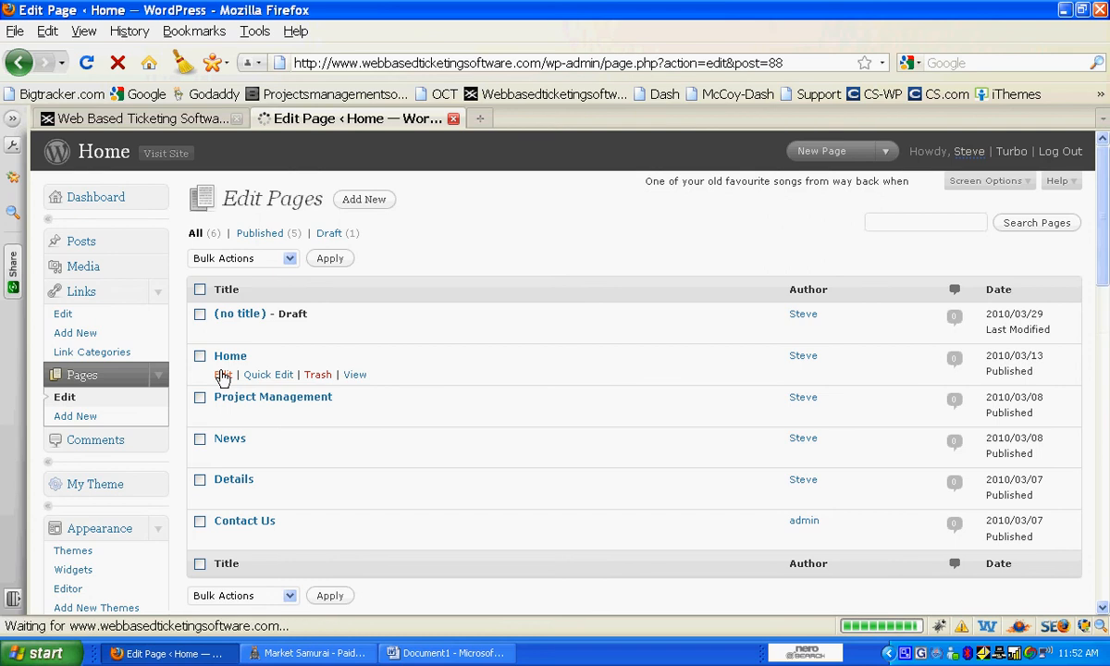
click(222, 374)
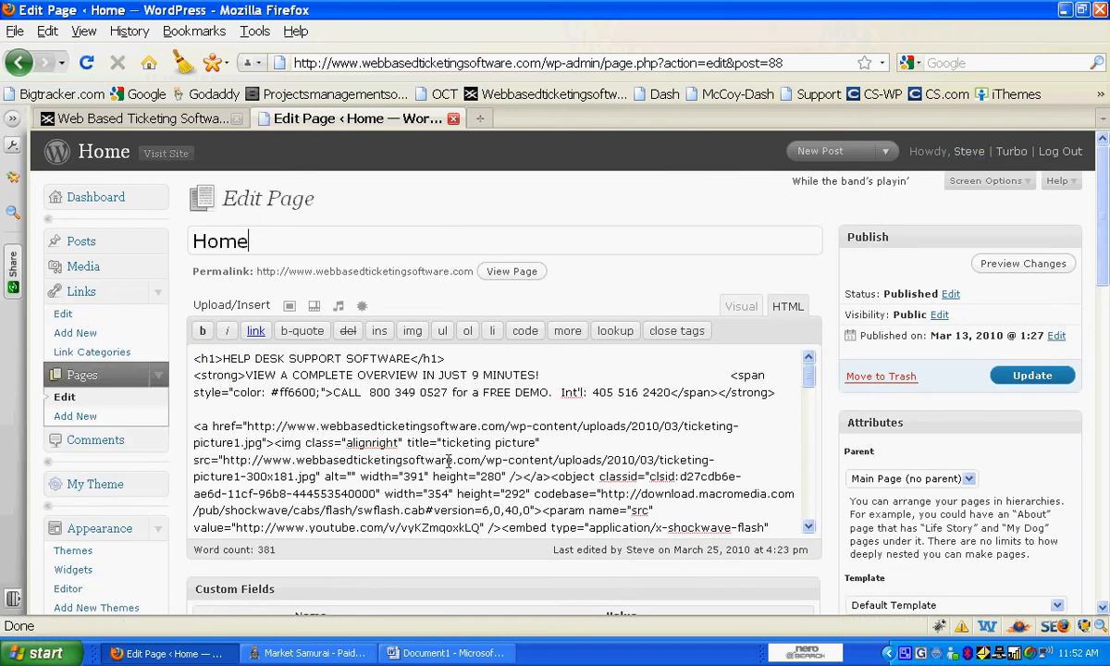
mouse_move(740, 305)
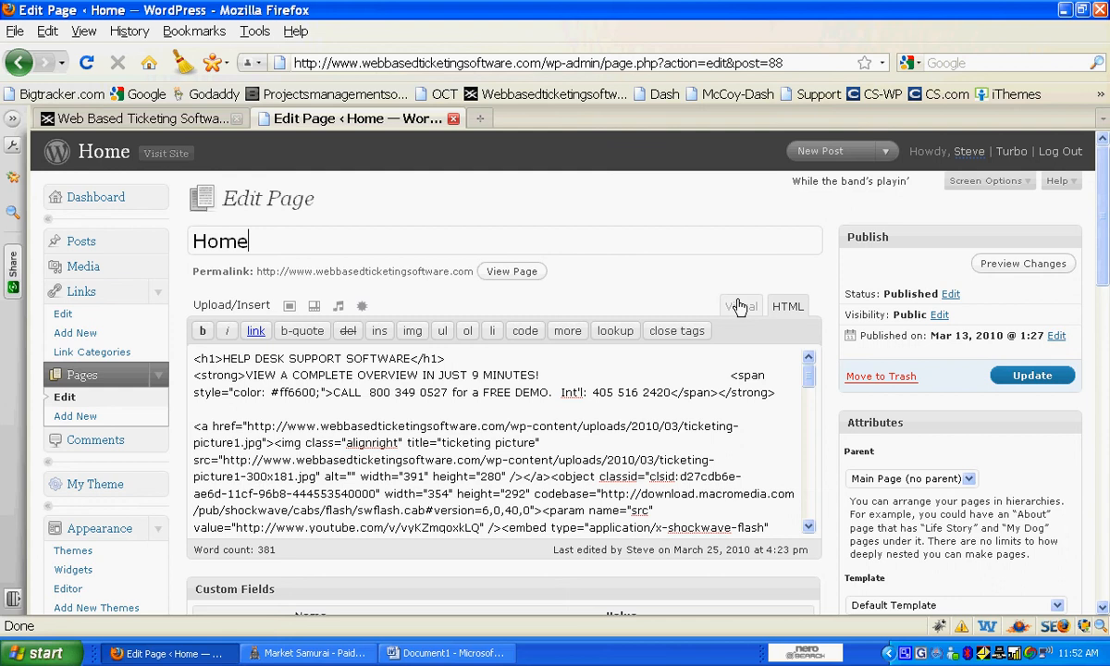
- Switch the Home editor to Visual view and look down through the content, custom fields and discussion settings
click(740, 305)
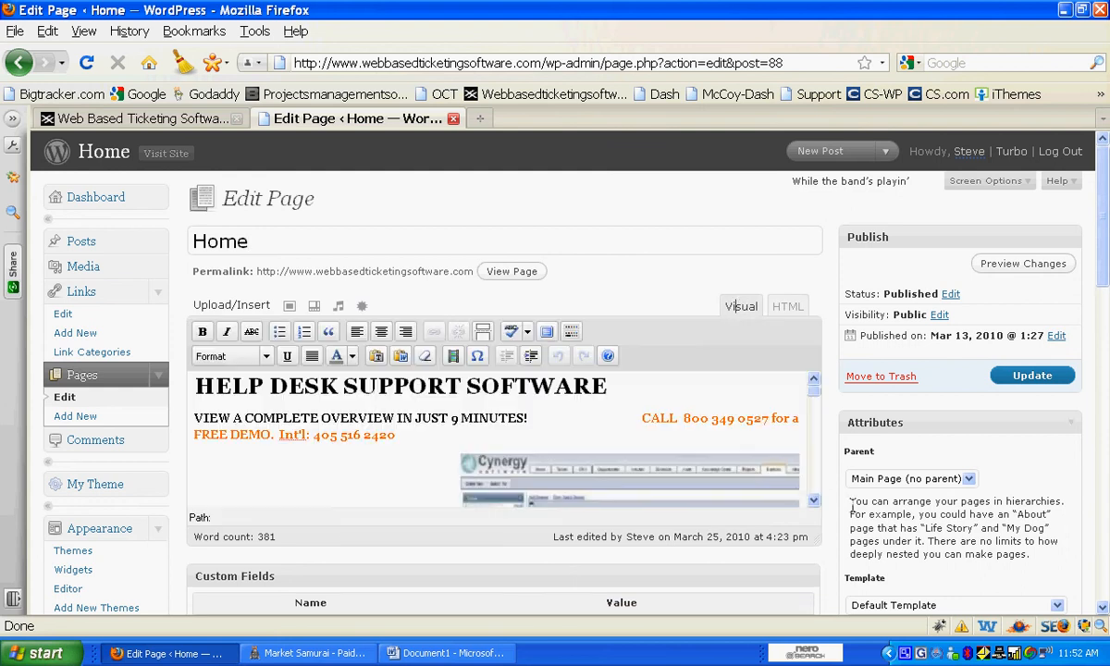
scroll(down, 3)
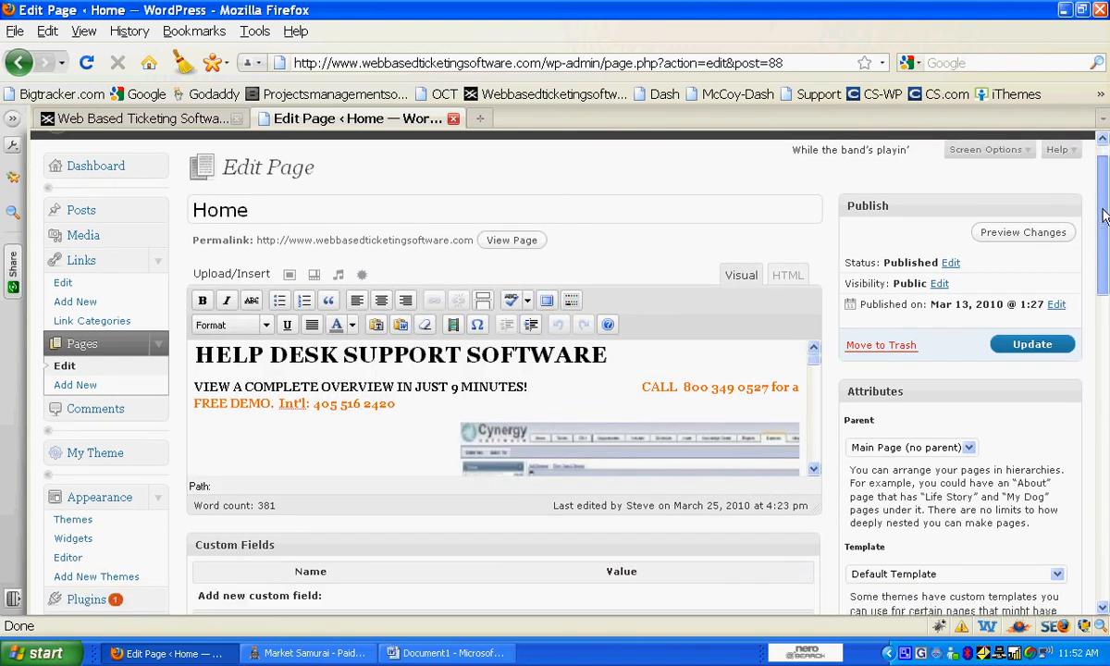
scroll(down, 3)
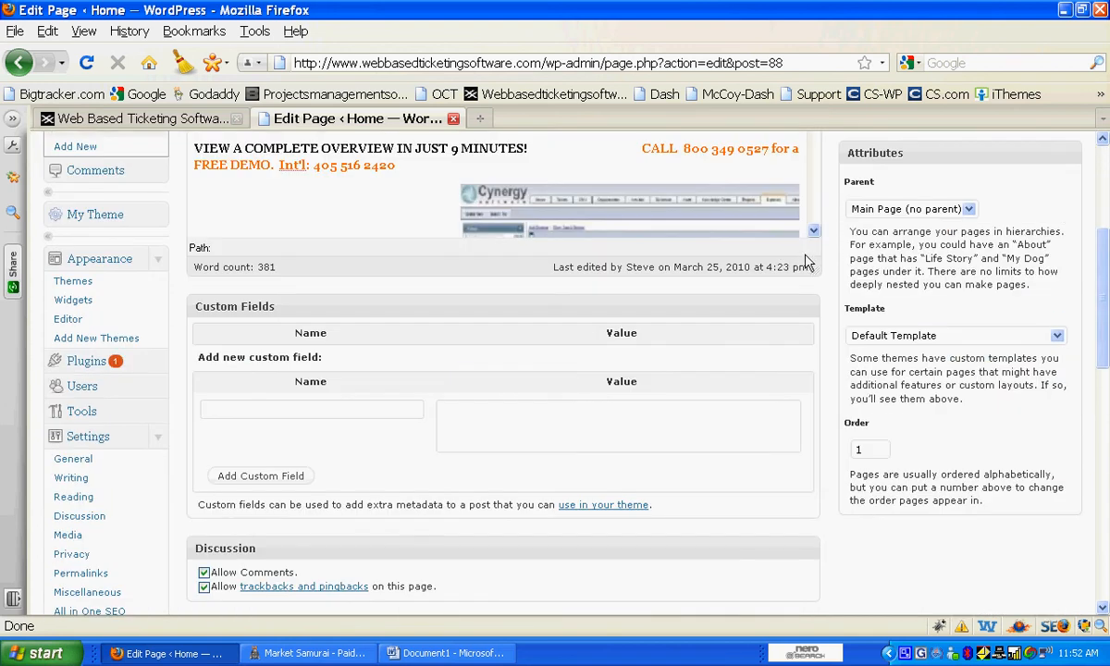
mouse_move(810, 263)
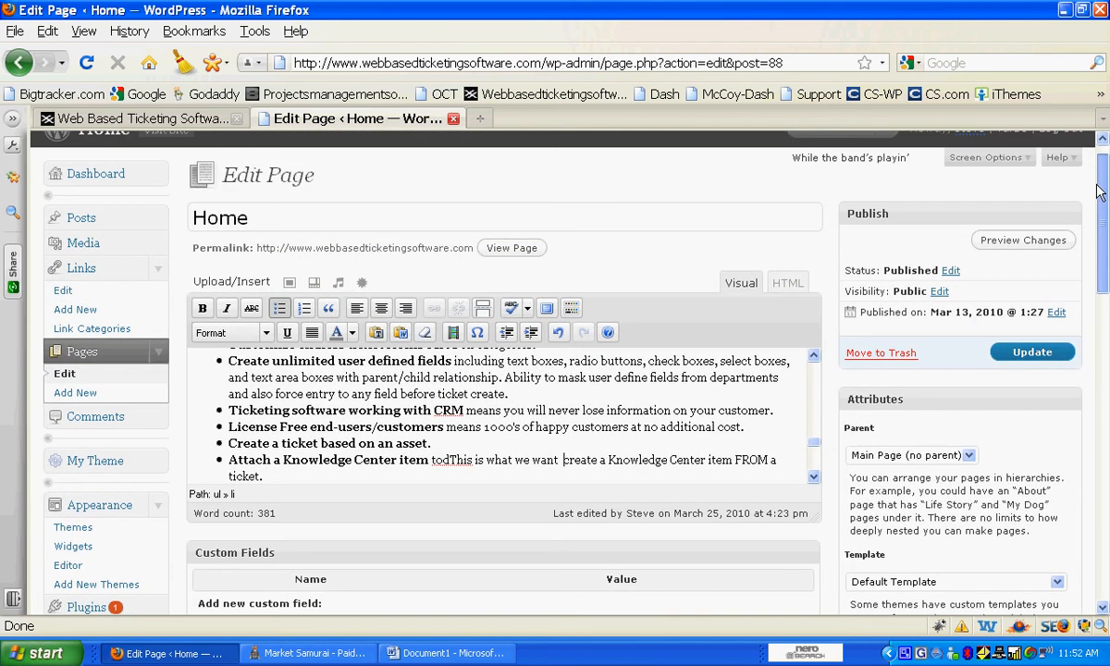
mouse_move(1023, 240)
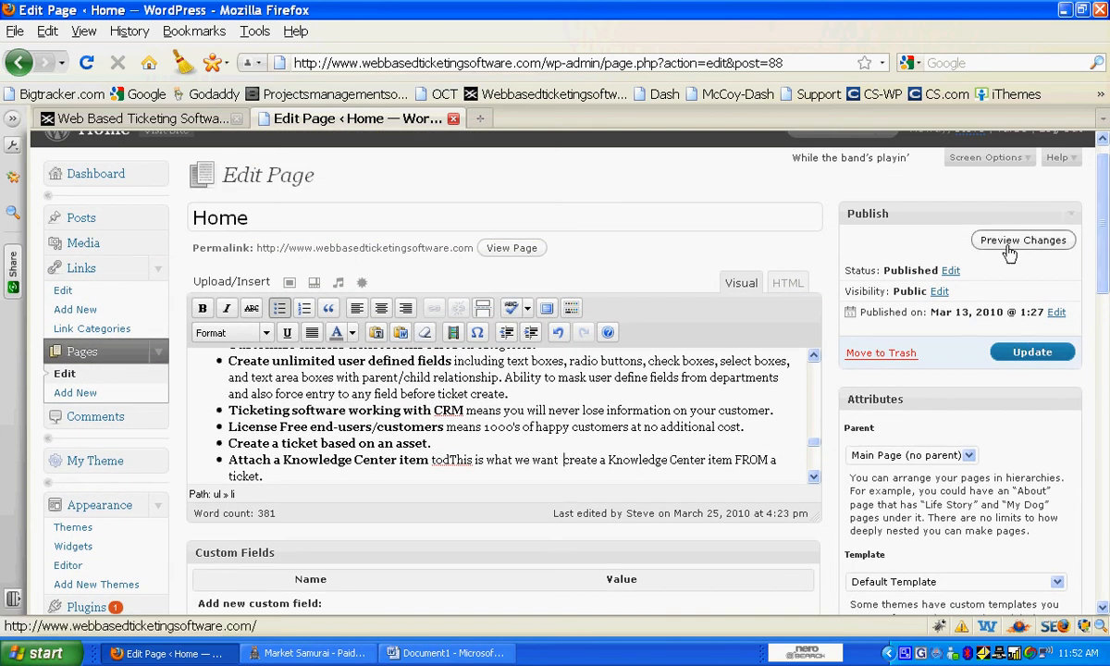
click(1023, 240)
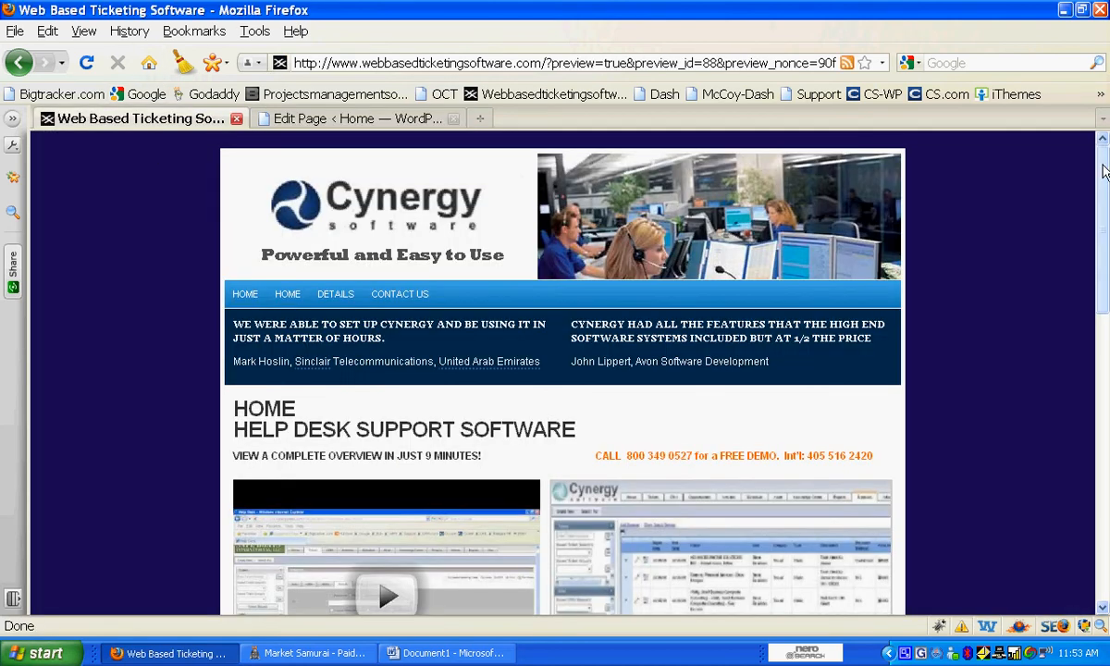
scroll(down, 3)
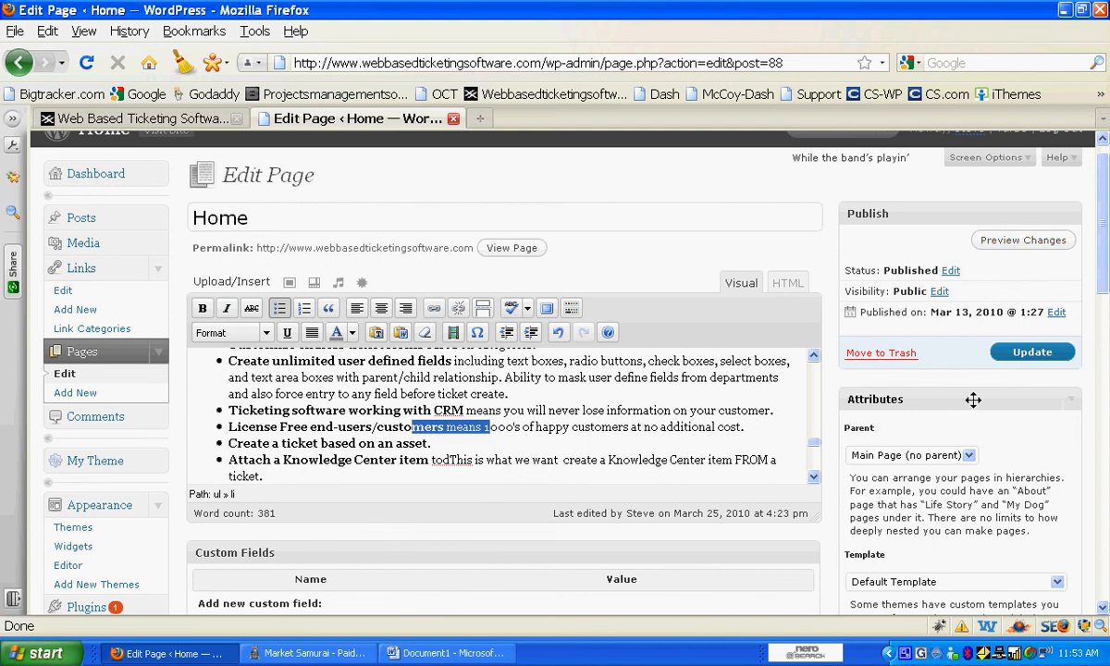
mouse_move(969, 370)
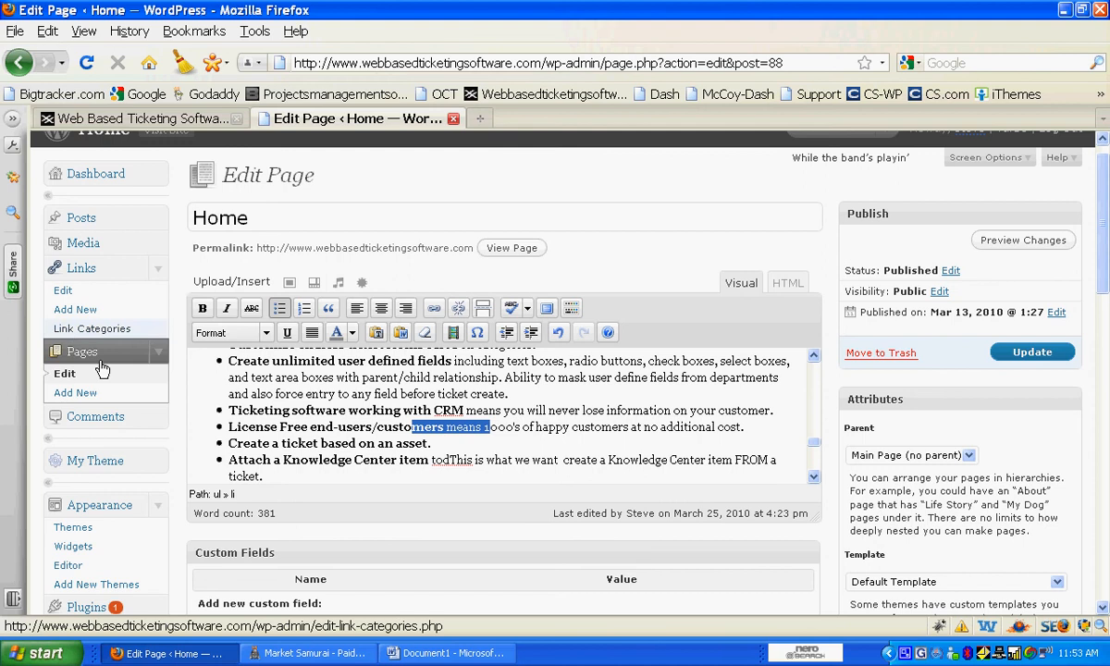
- Go to Pages > Edit to list Home, Project Management, News, Details, Contact Us and the draft
click(63, 373)
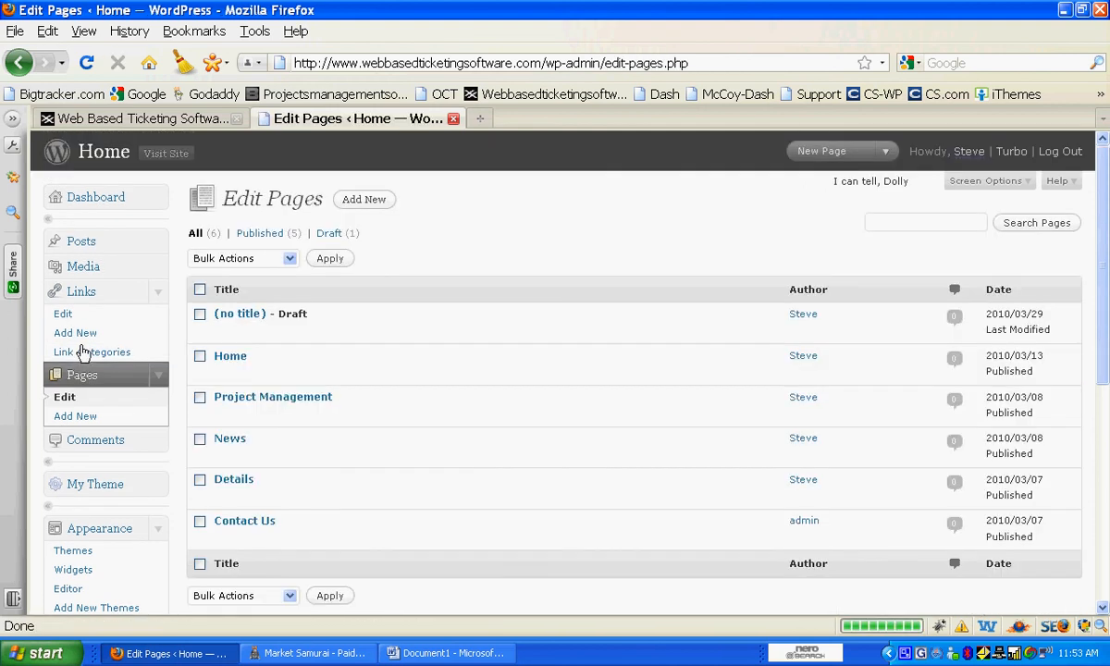
mouse_move(272, 396)
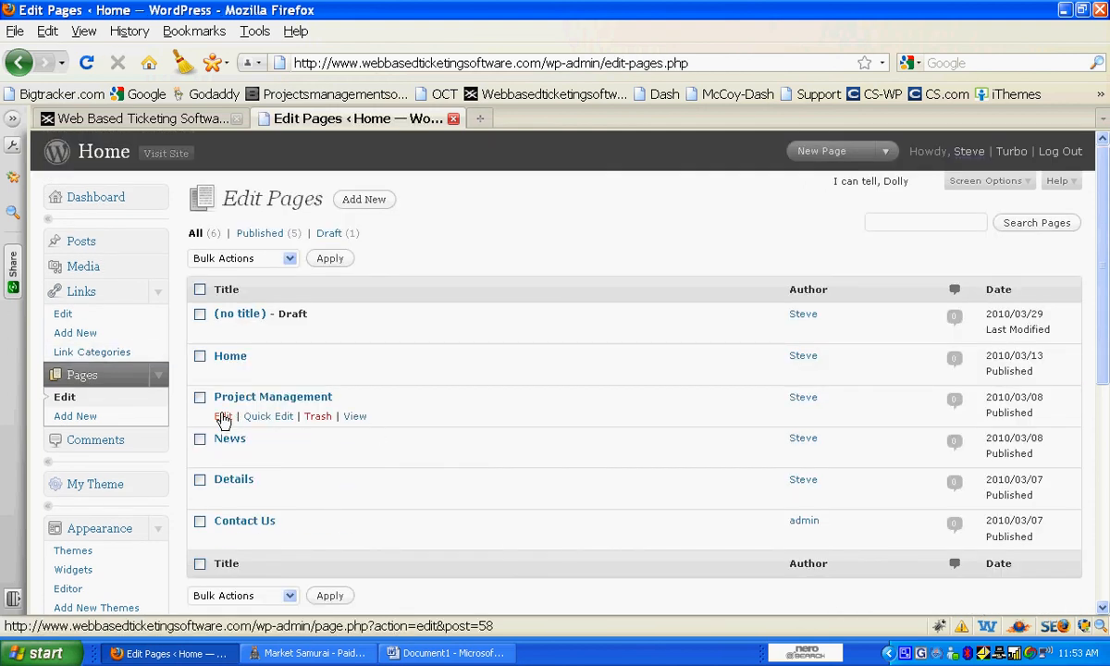
- Edit the Project Management page, view its live page with the help desk video, and return to its editor
click(222, 416)
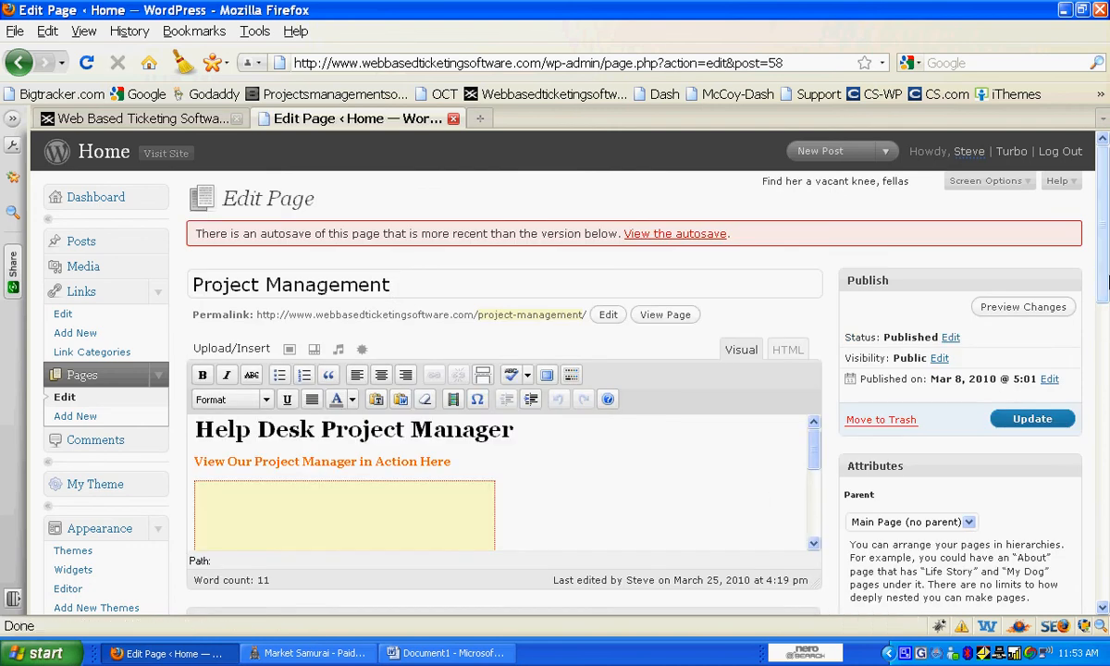
scroll(down, 3)
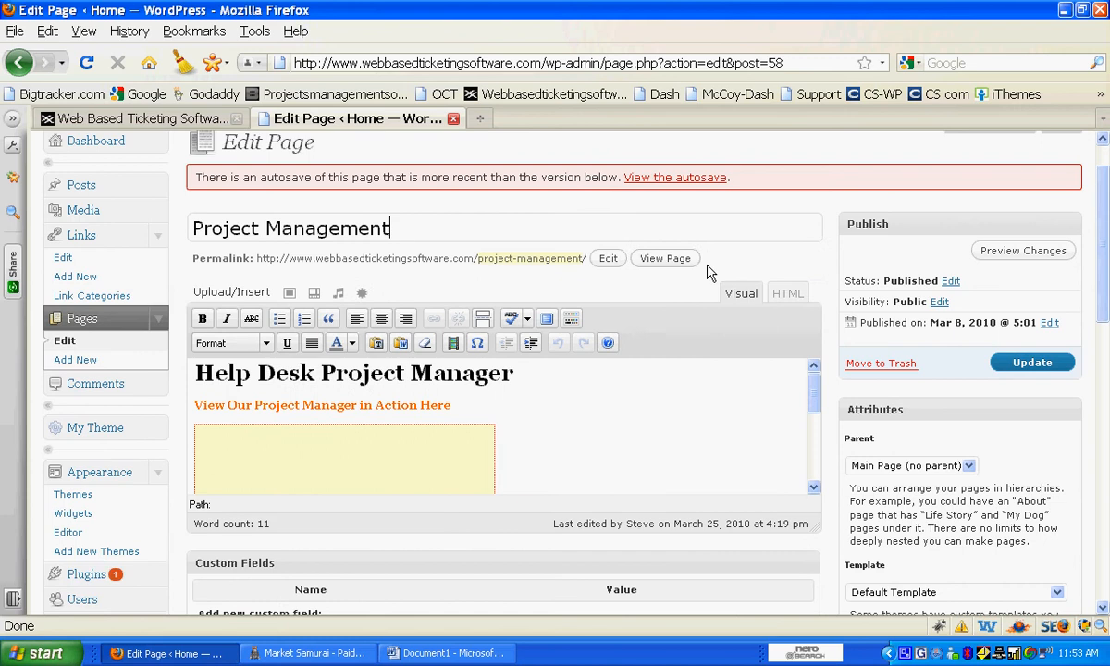
click(666, 259)
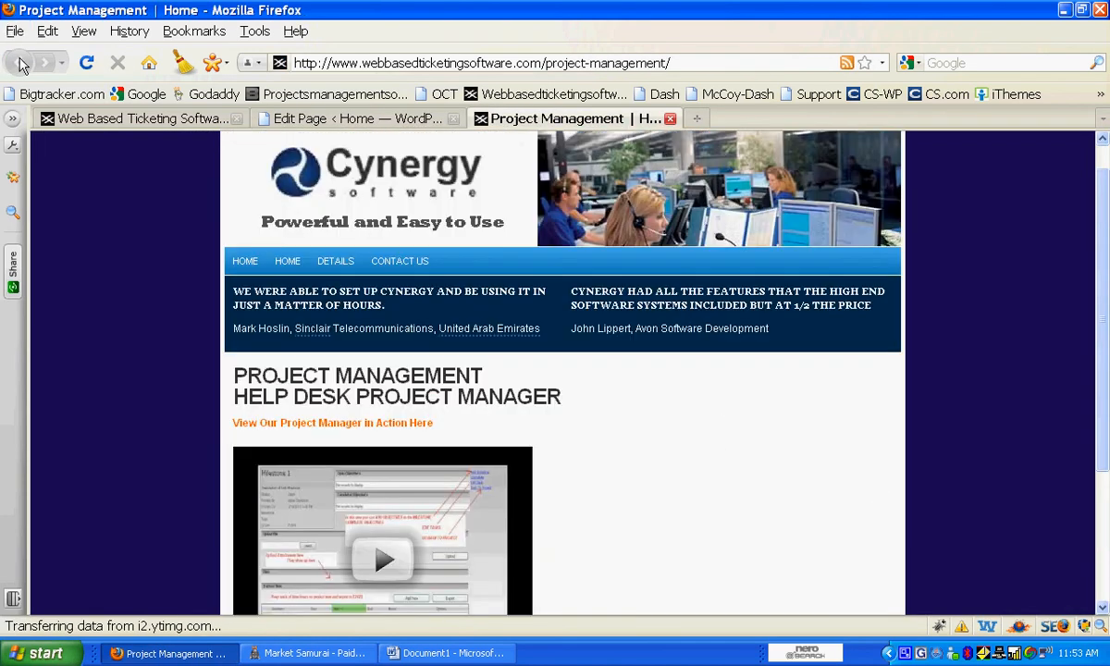
click(342, 119)
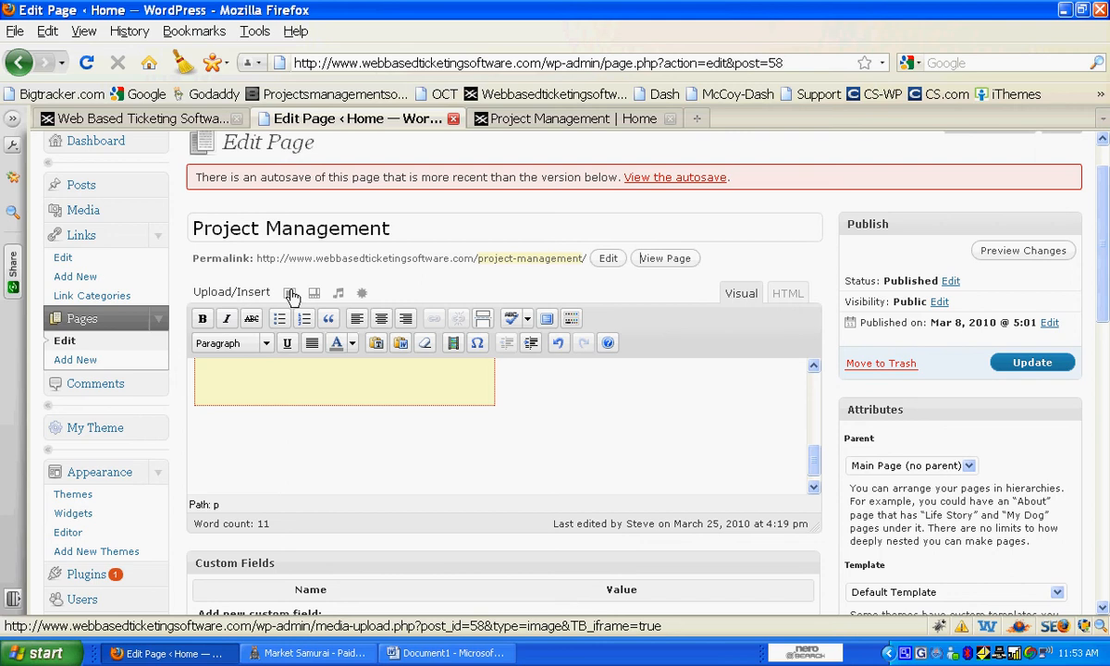
- Start an image upload and choose Customer-Support-Expense-Module.jpg from the local website files
click(288, 292)
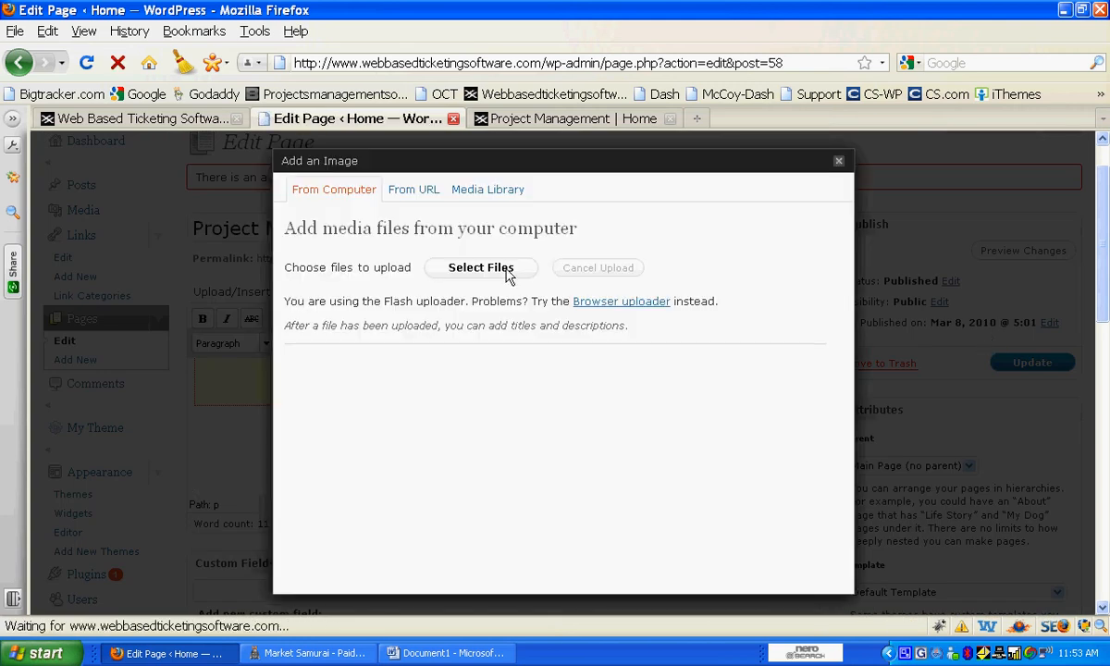
click(481, 267)
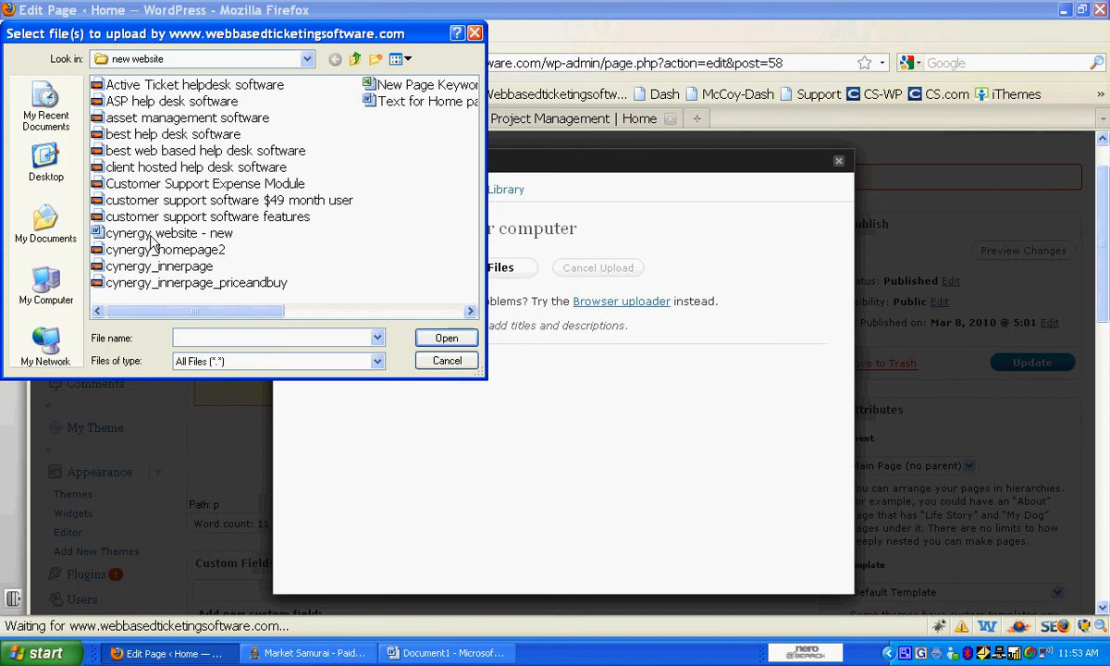
mouse_move(146, 189)
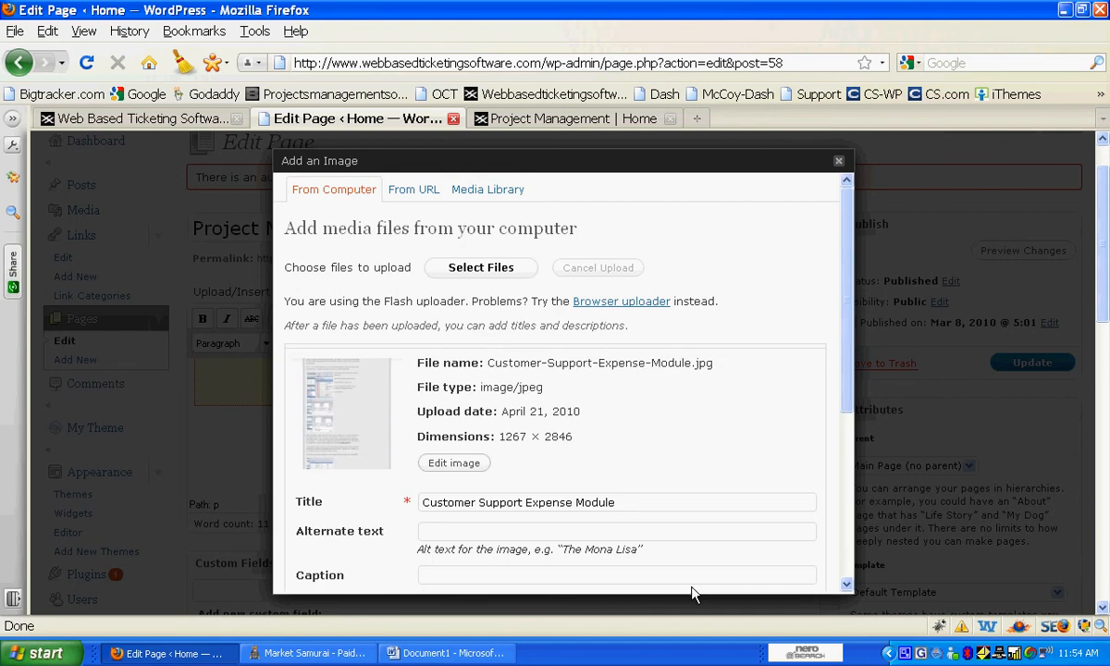
mouse_move(514, 472)
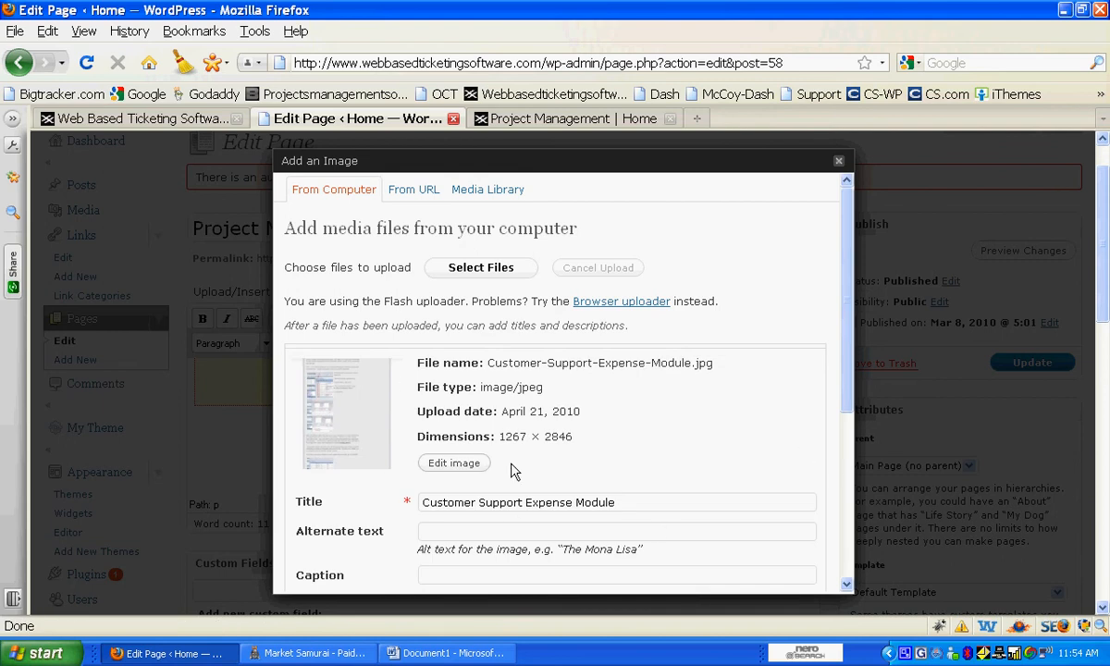
- Insert the uploaded image into the page content with Right alignment and Medium size
scroll(down, 3)
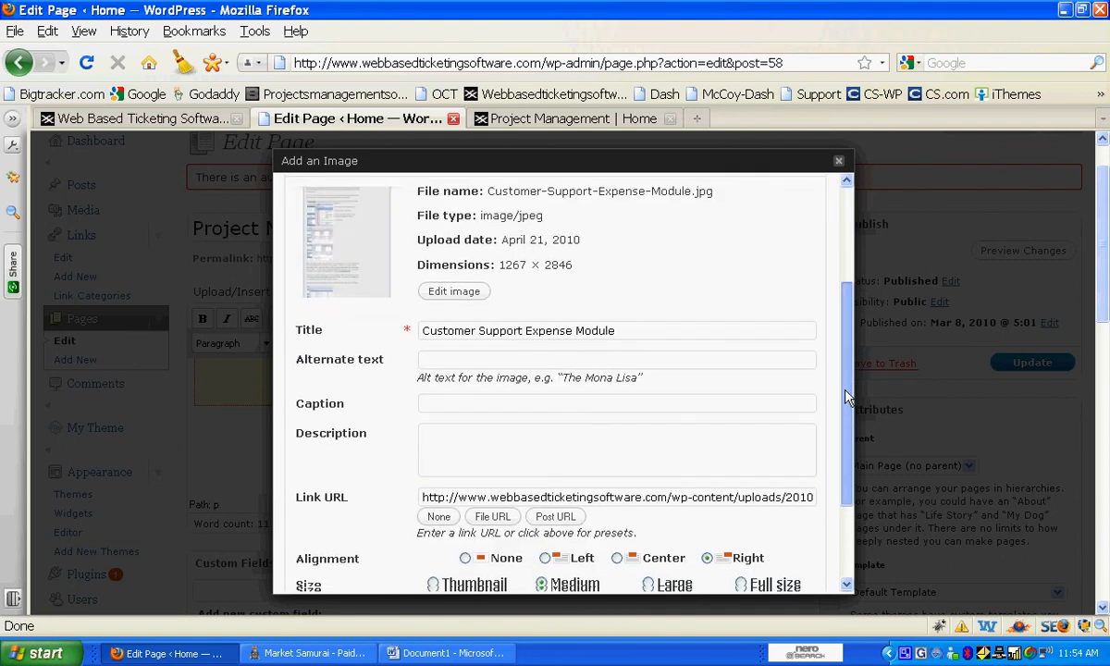
scroll(down, 3)
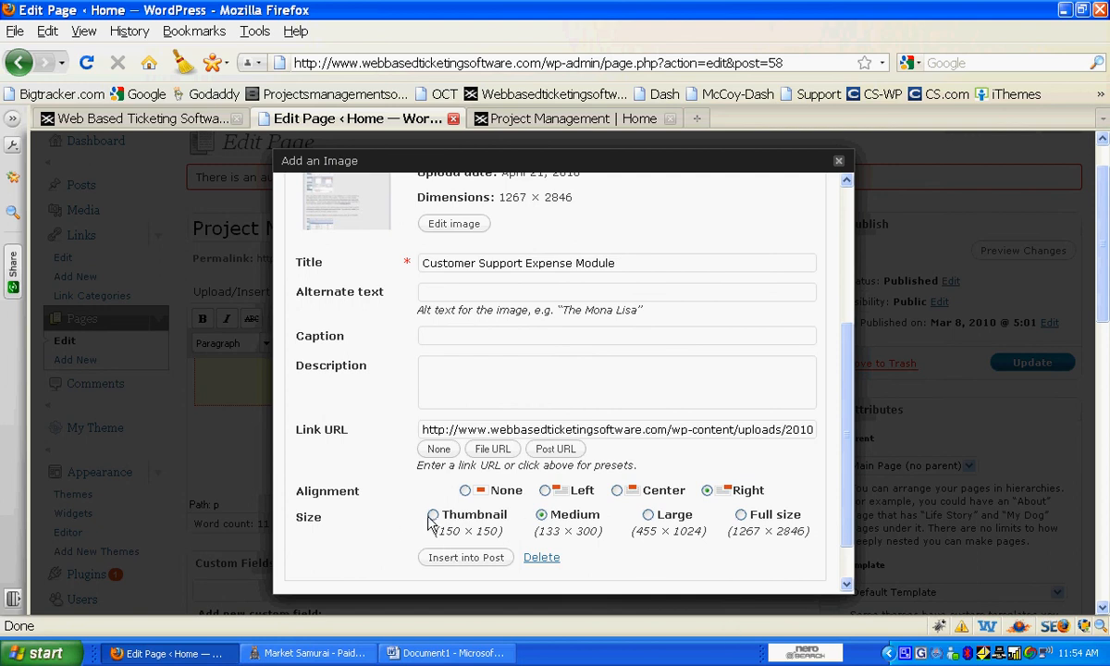
click(536, 514)
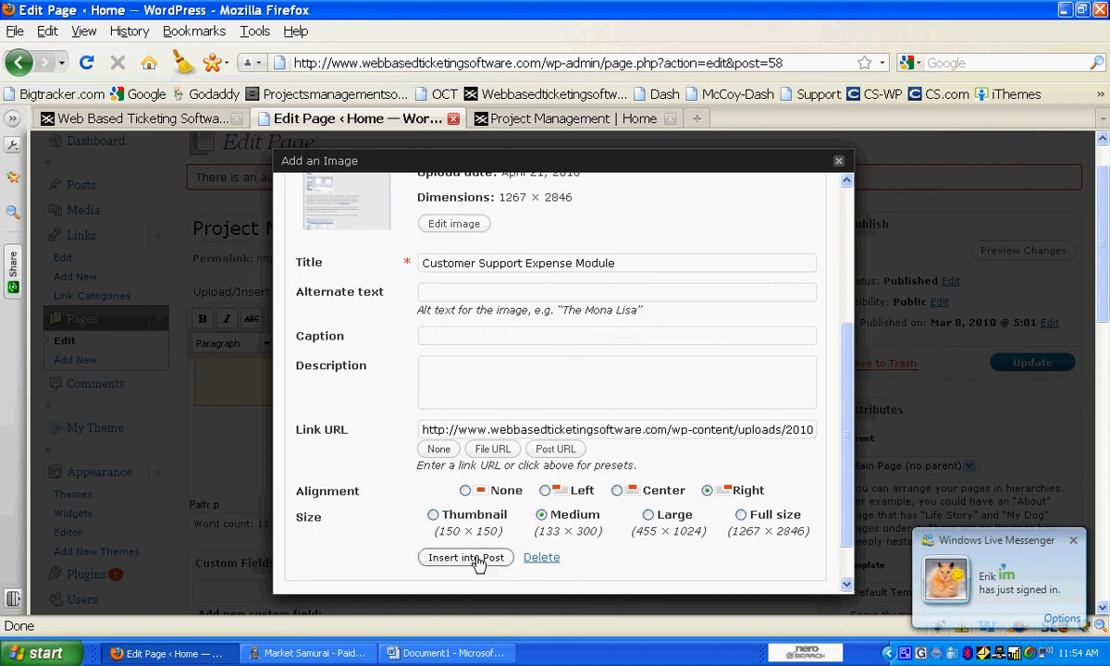
click(466, 556)
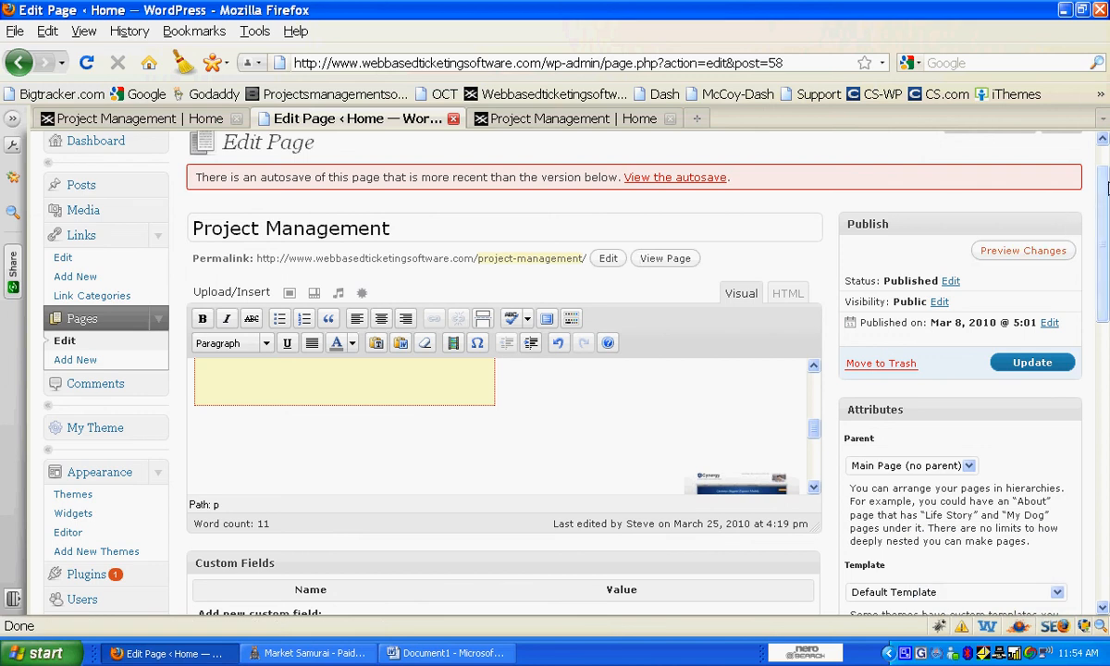
- Check the preview shows the image below the video, then return to the Edit Page editor
scroll(down, 3)
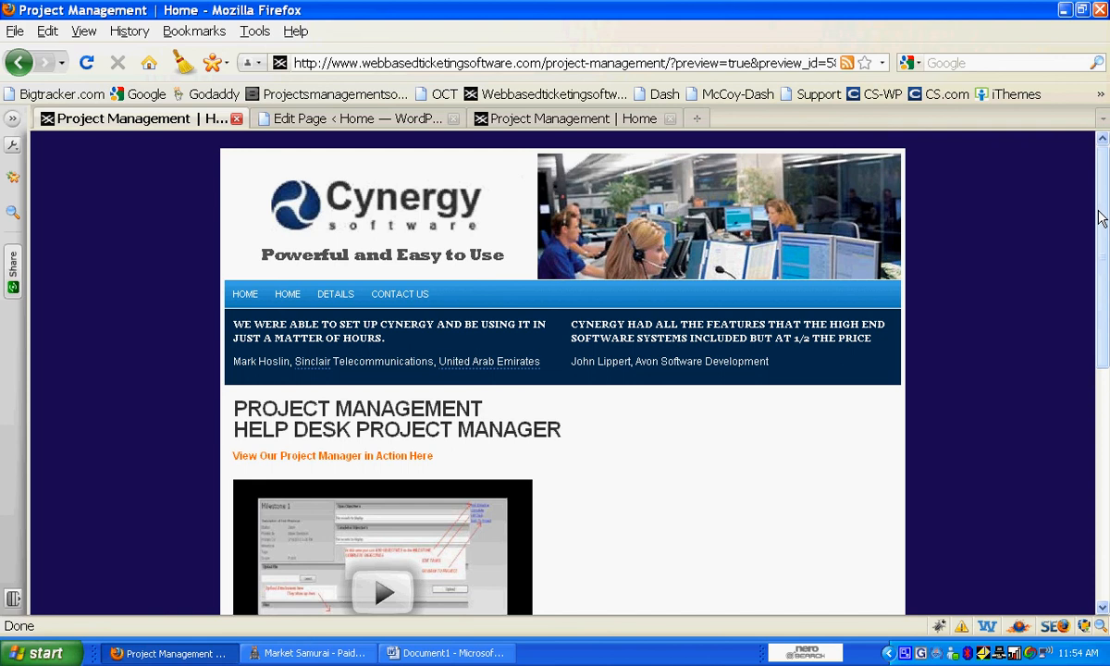
scroll(down, 3)
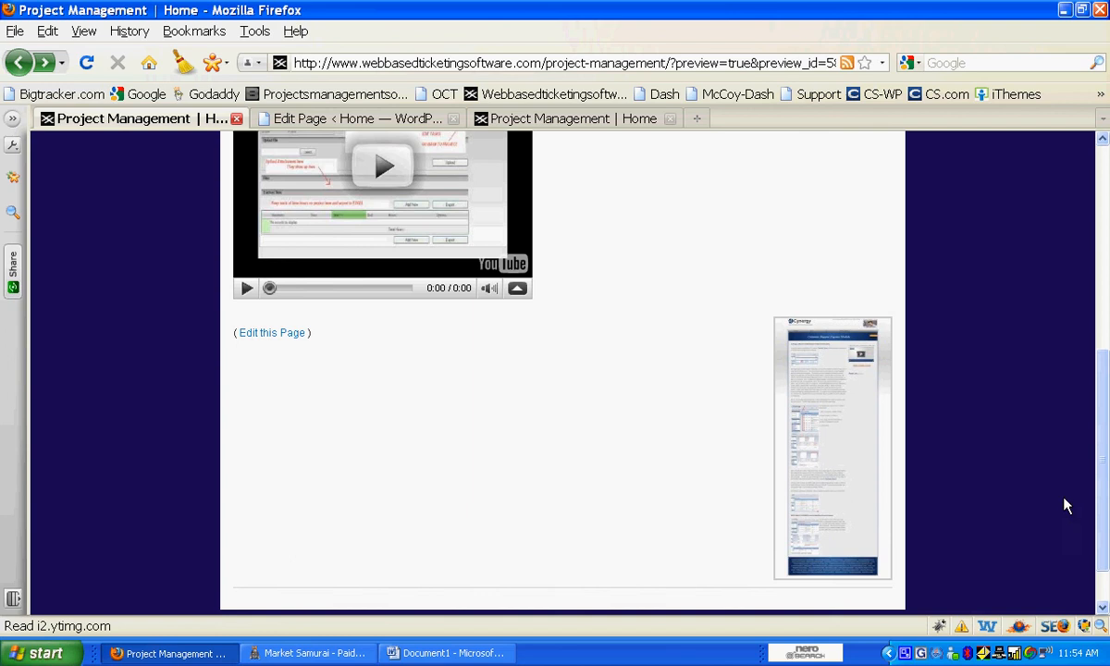
mouse_move(370, 118)
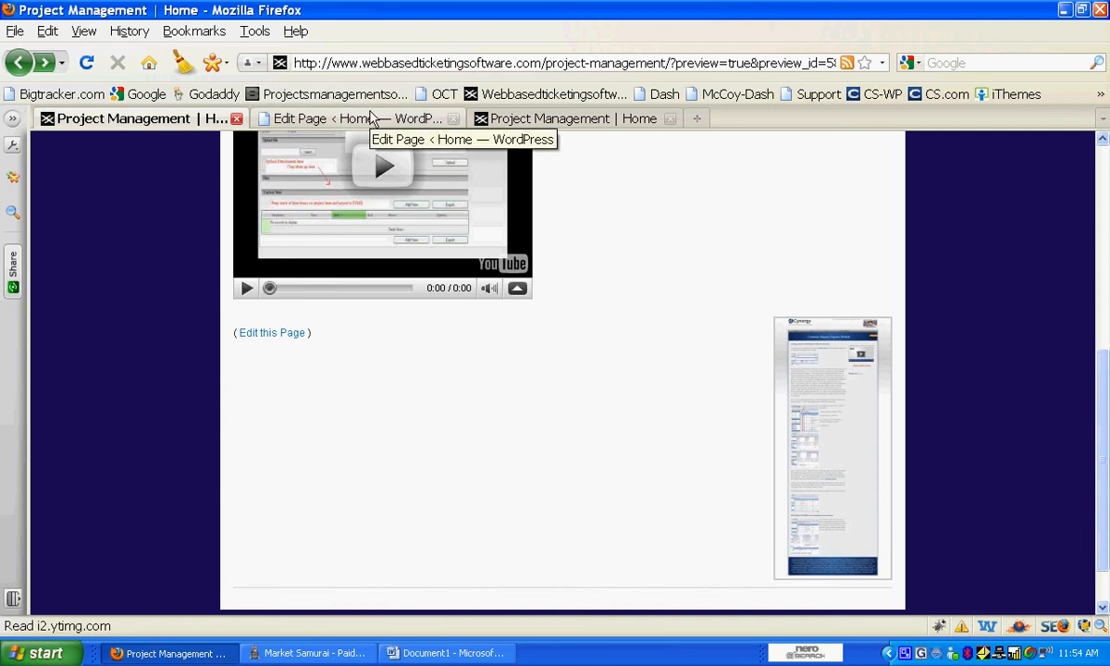
click(348, 118)
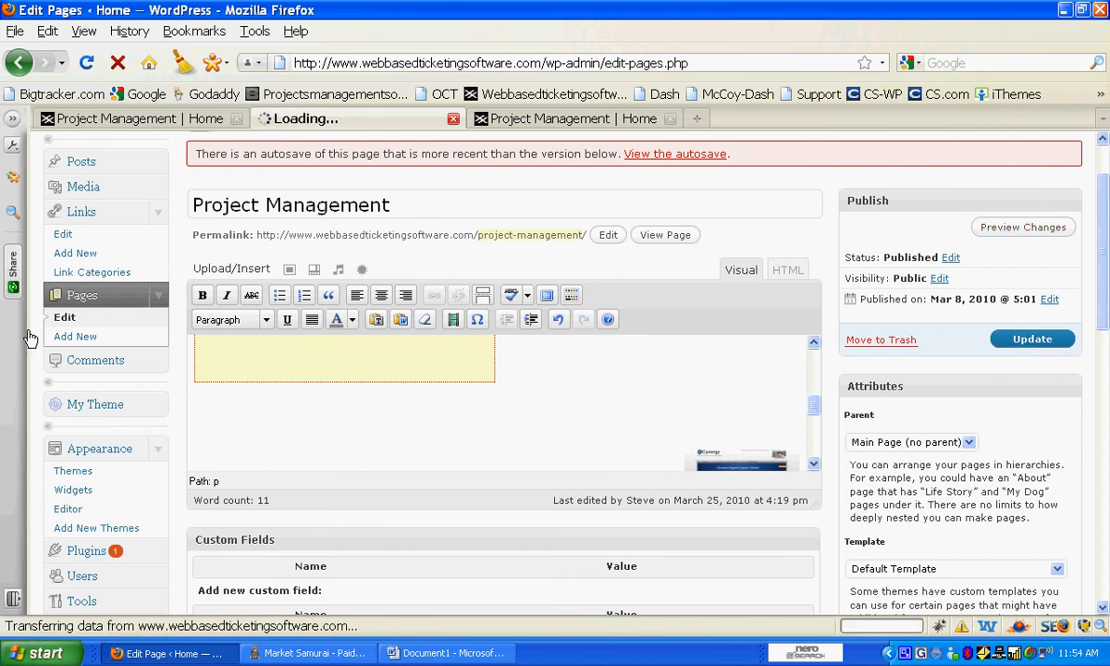
- From the all-pages list, bring the Home page back into the editor
click(65, 317)
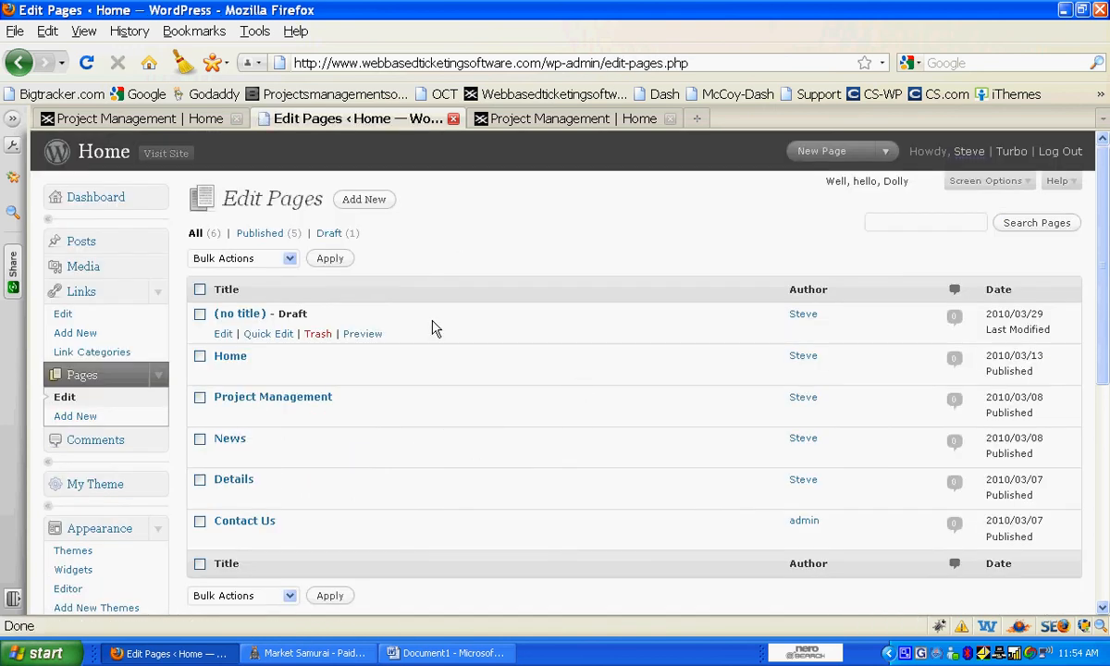
mouse_move(229, 355)
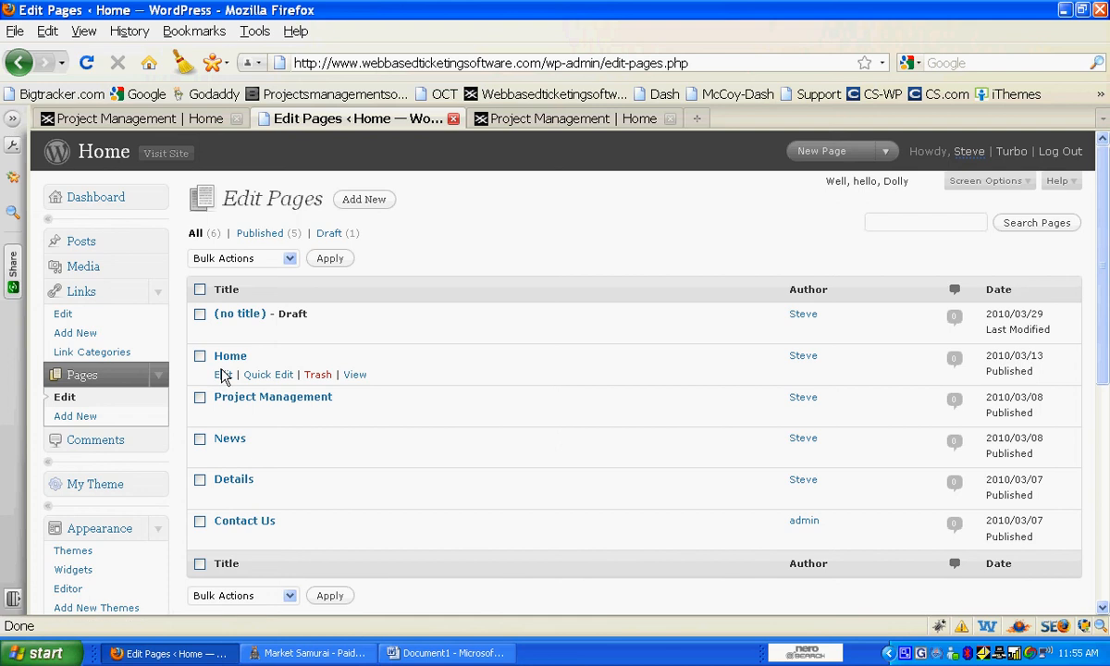
click(218, 374)
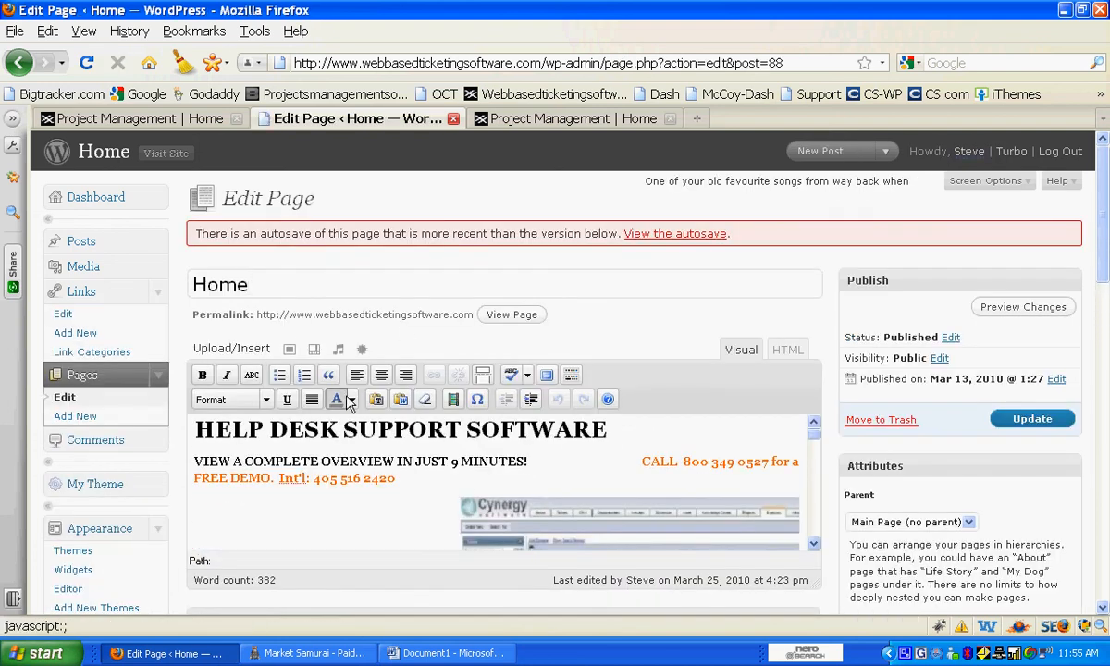
click(351, 399)
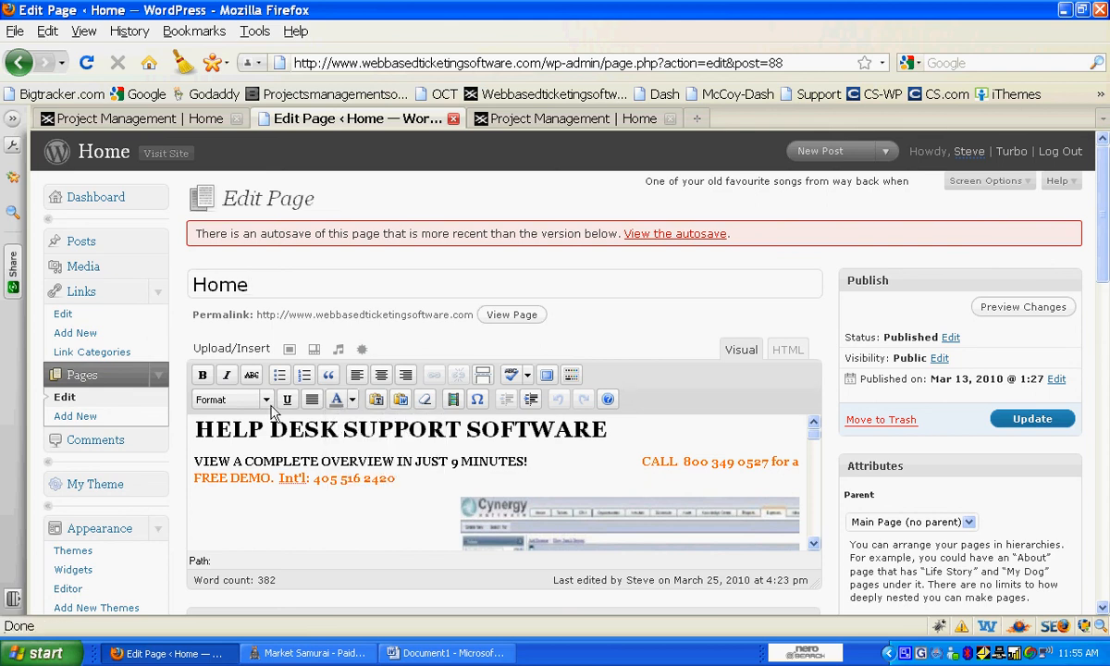
mouse_move(749, 490)
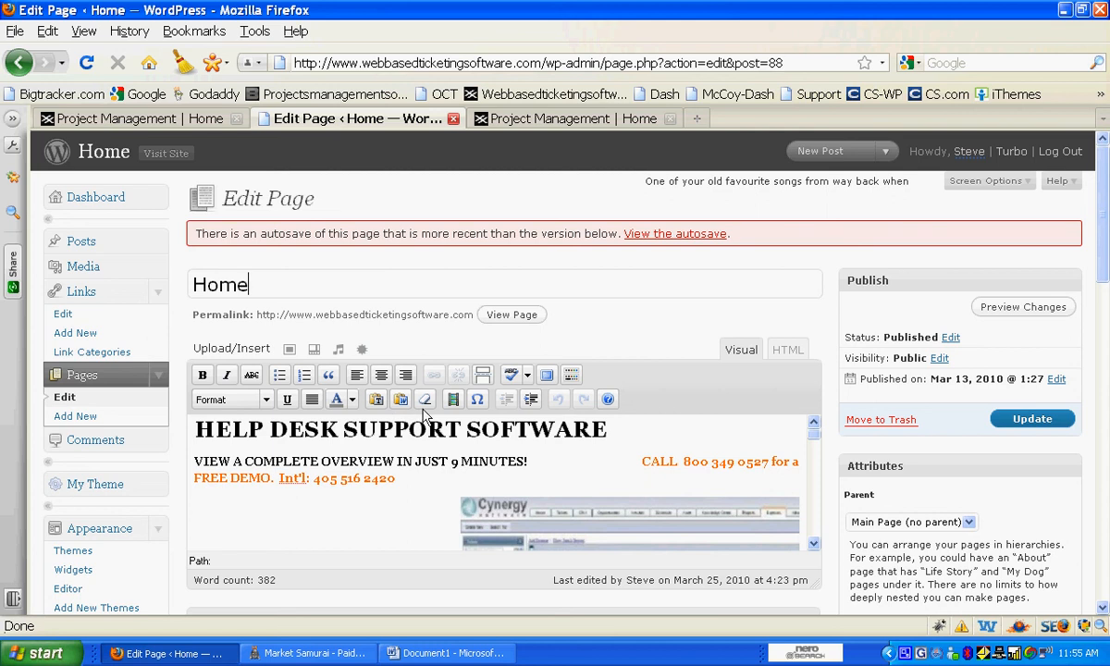
mouse_move(461, 425)
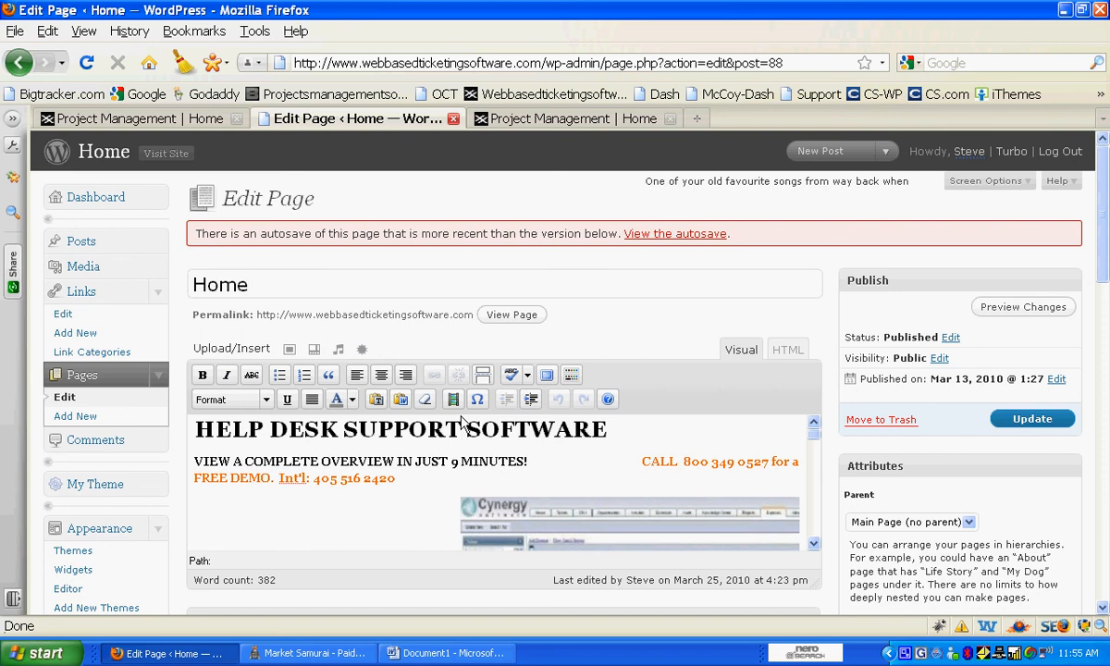
mouse_move(405, 453)
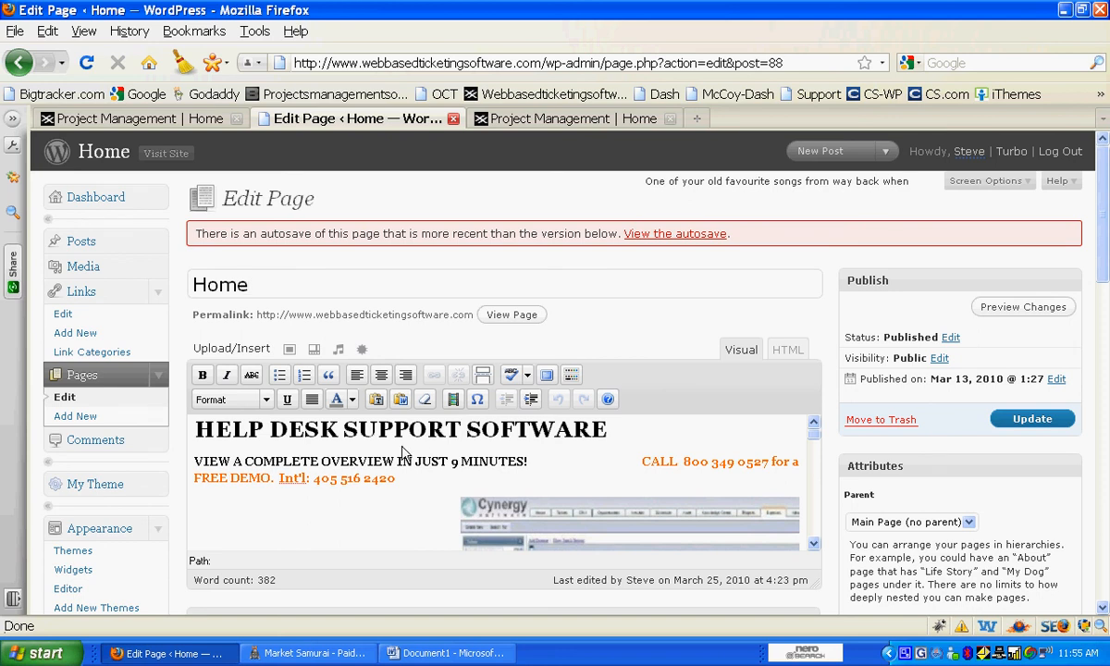
mouse_move(74, 414)
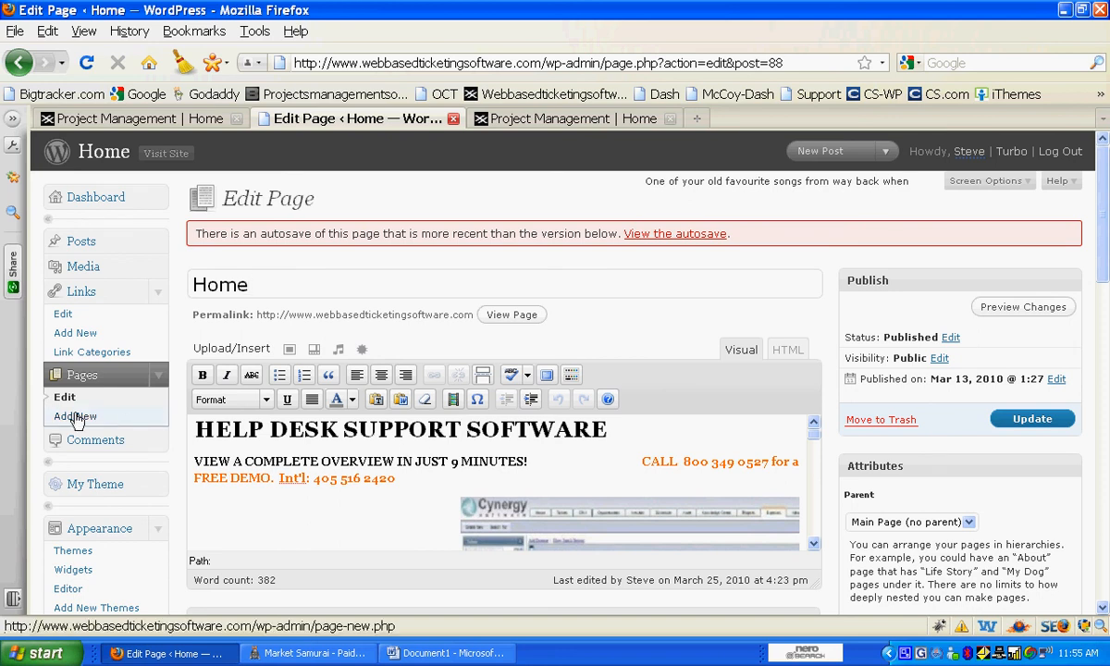
- Start a blank page via Pages > Add New, revealing its publish and attribute settings
click(74, 414)
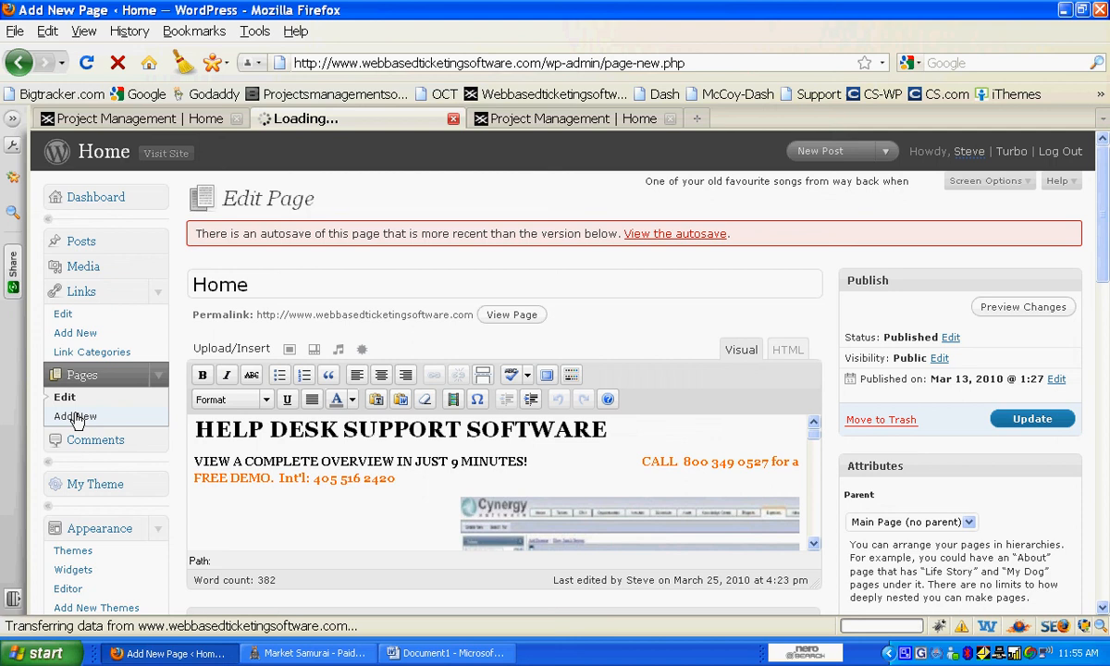
click(77, 416)
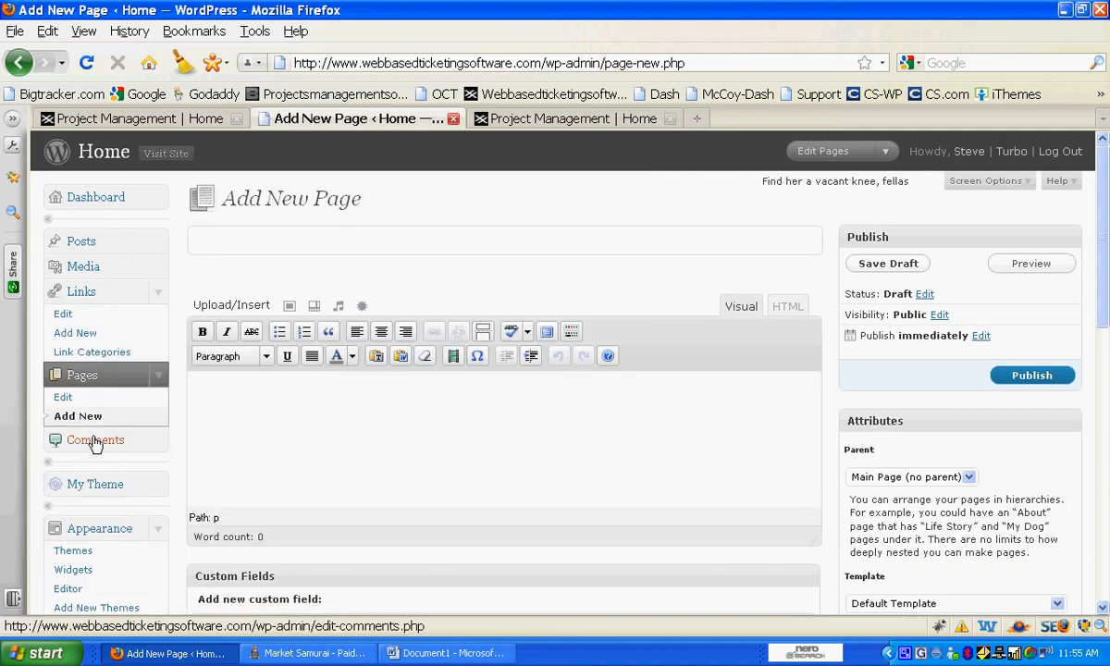
scroll(down, 3)
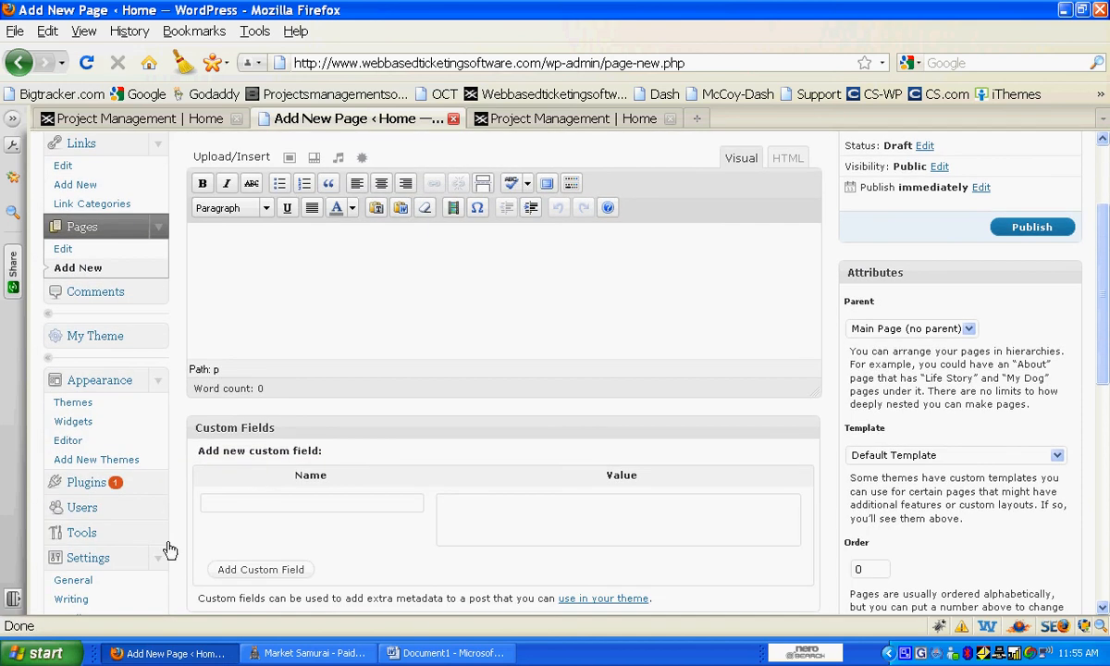